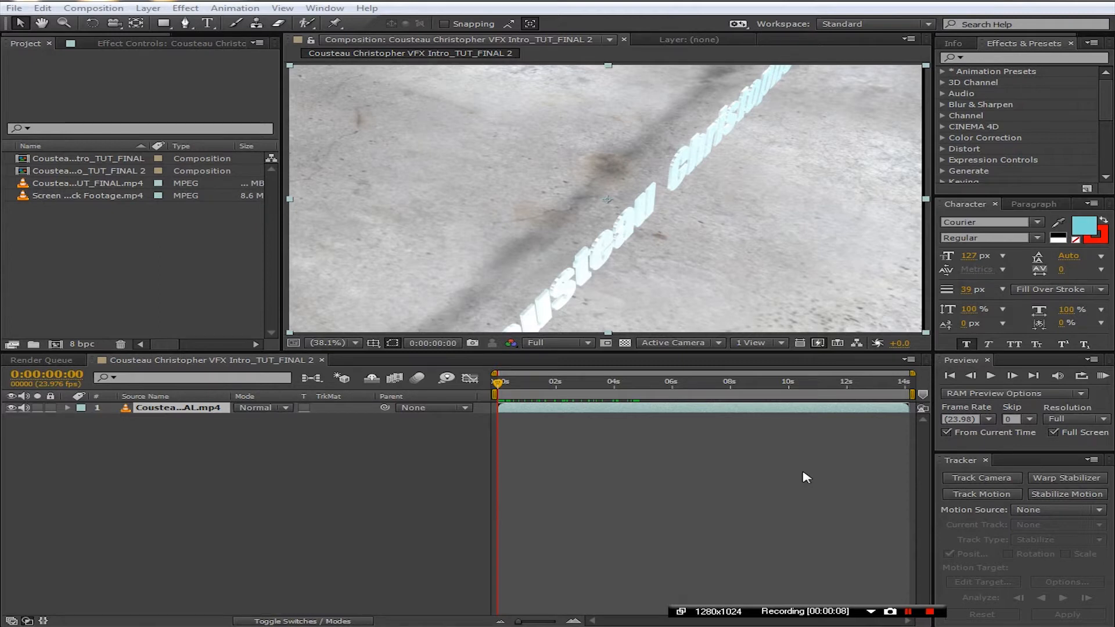
mouse_move(765, 501)
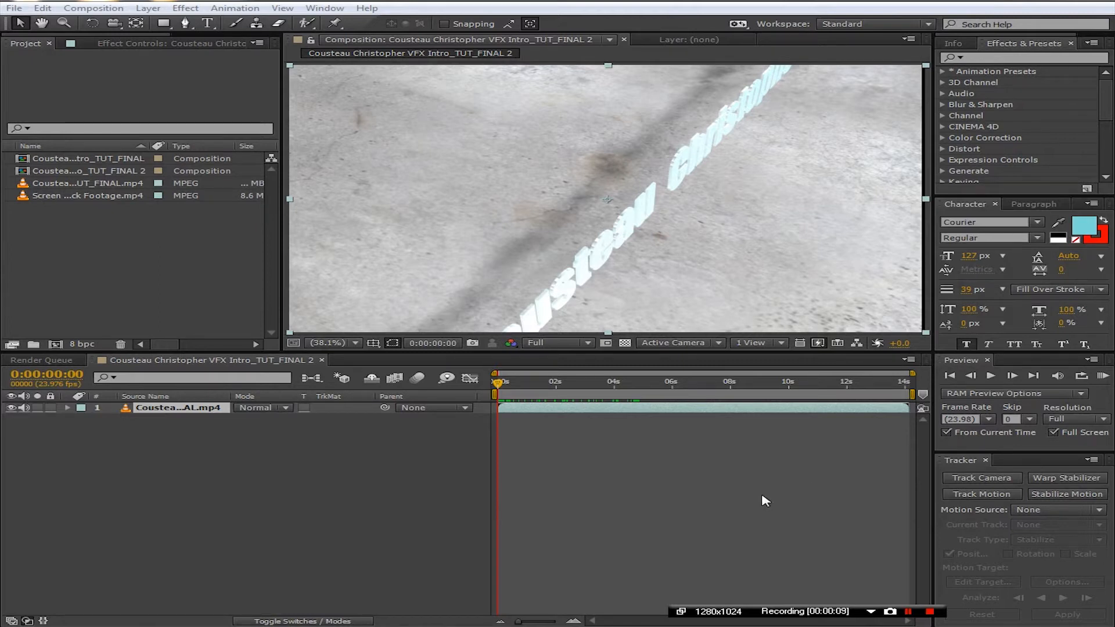
mouse_move(409, 465)
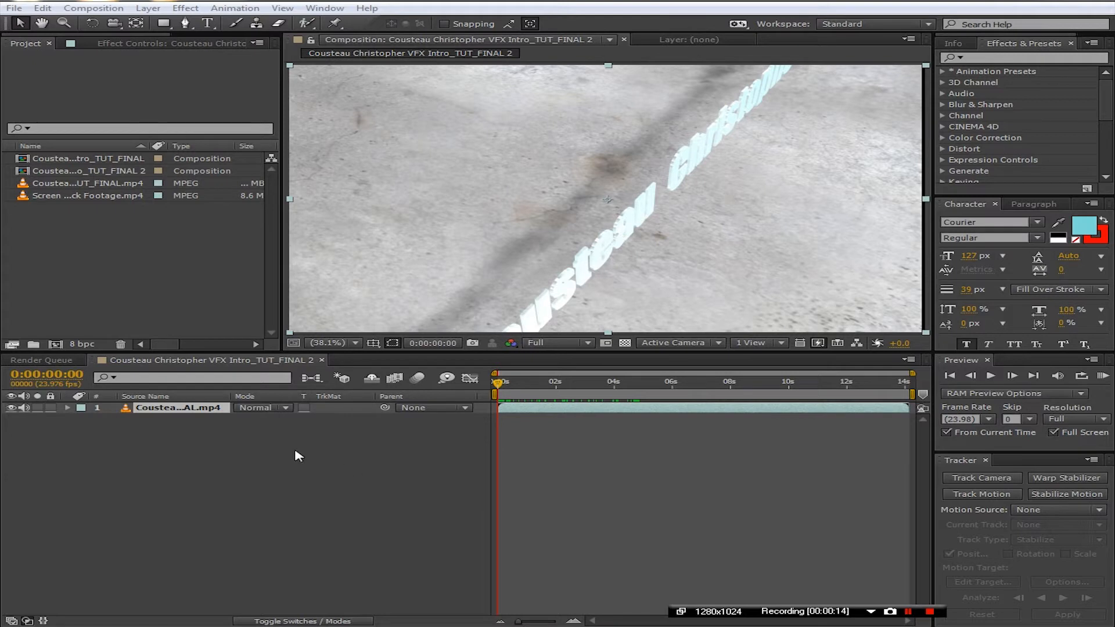
mouse_move(357, 480)
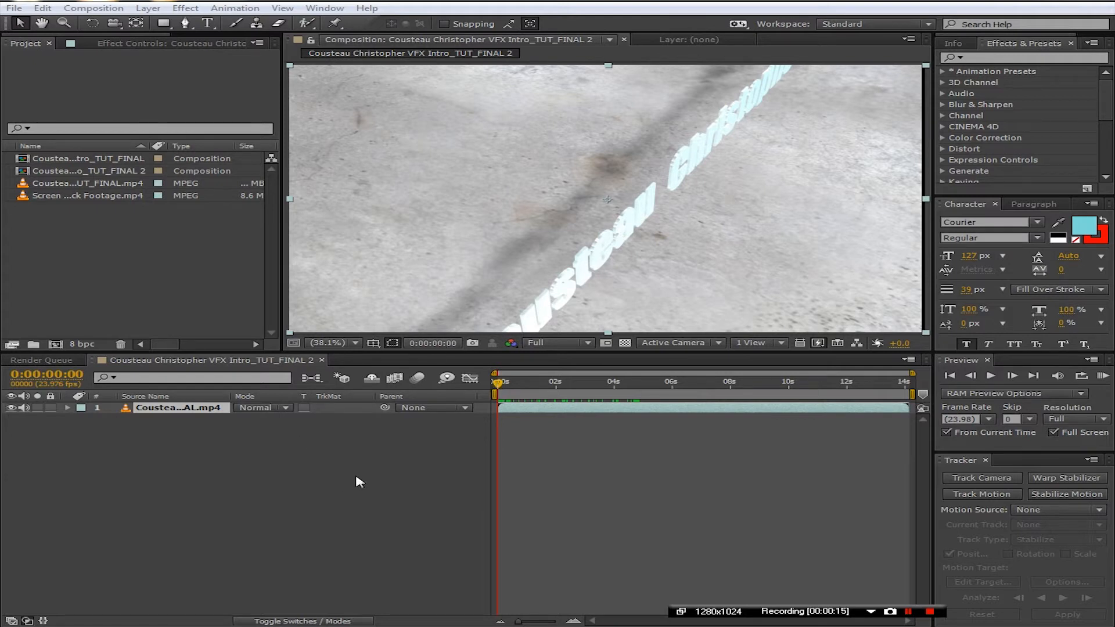
Place the Screen Glitch stock footage as a new layer above the 3D title clip
left_click(930, 612)
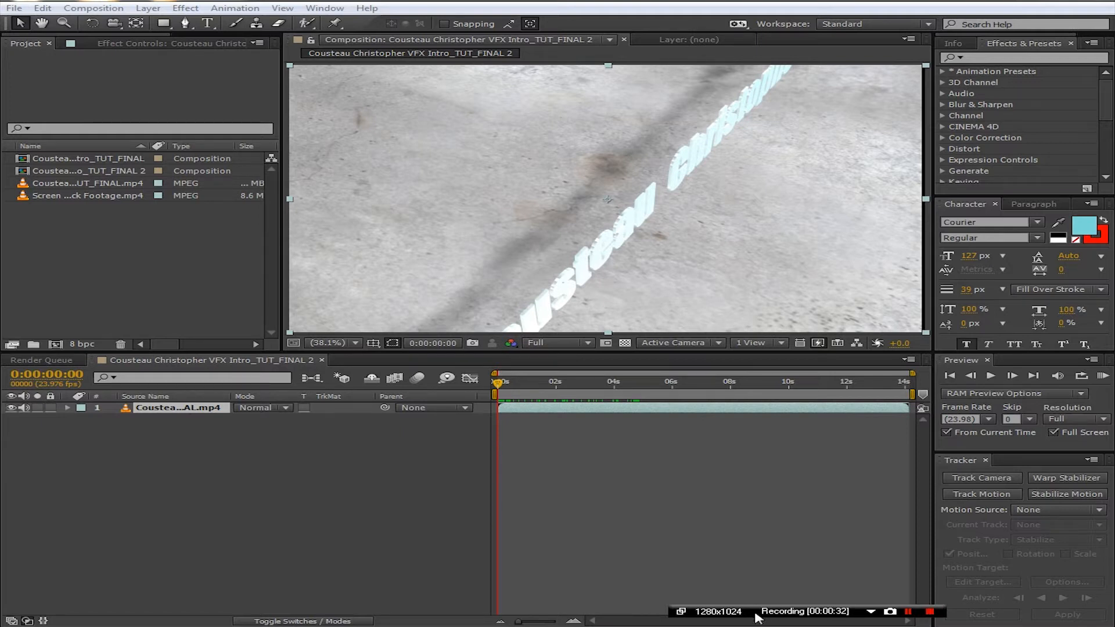
left_click(88, 195)
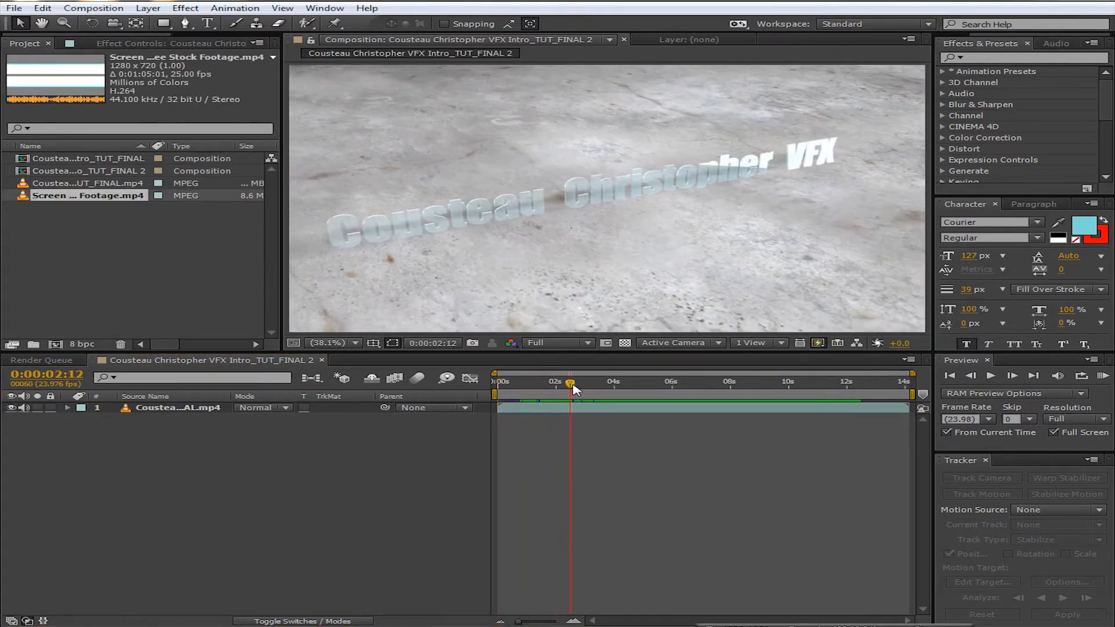
left_click_drag(569, 382, 628, 382)
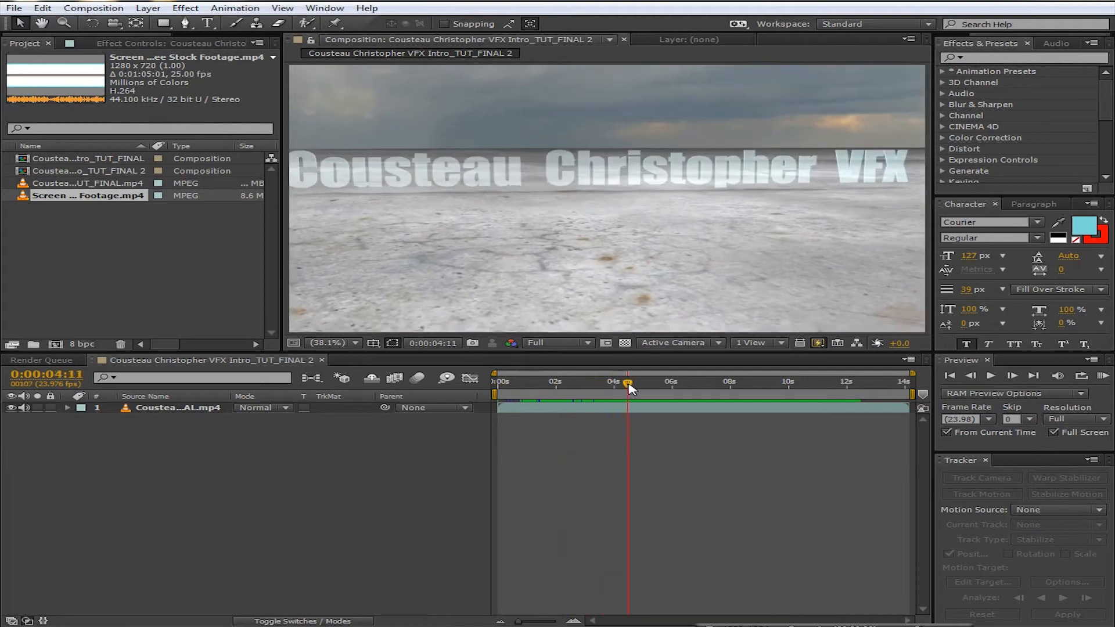
left_click(821, 384)
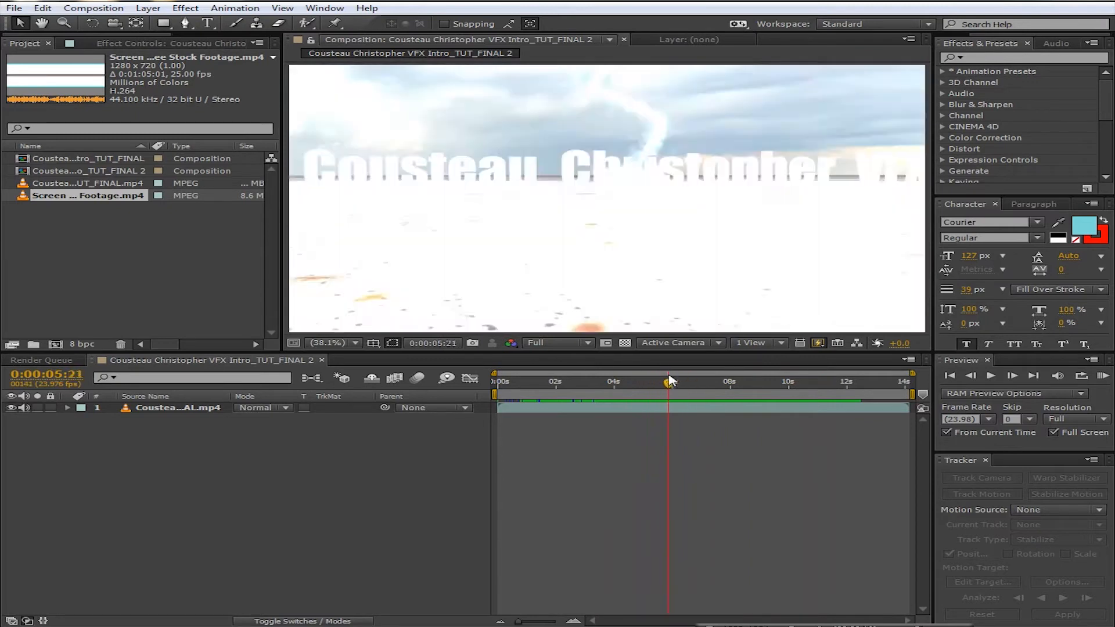
left_click_drag(668, 382, 643, 382)
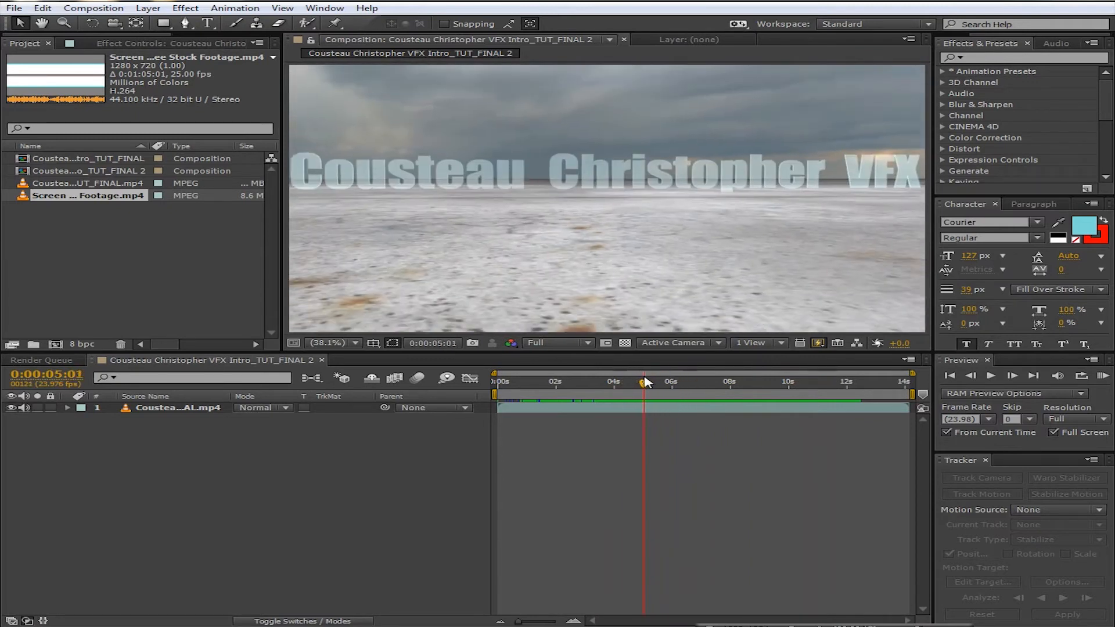
left_click(710, 382)
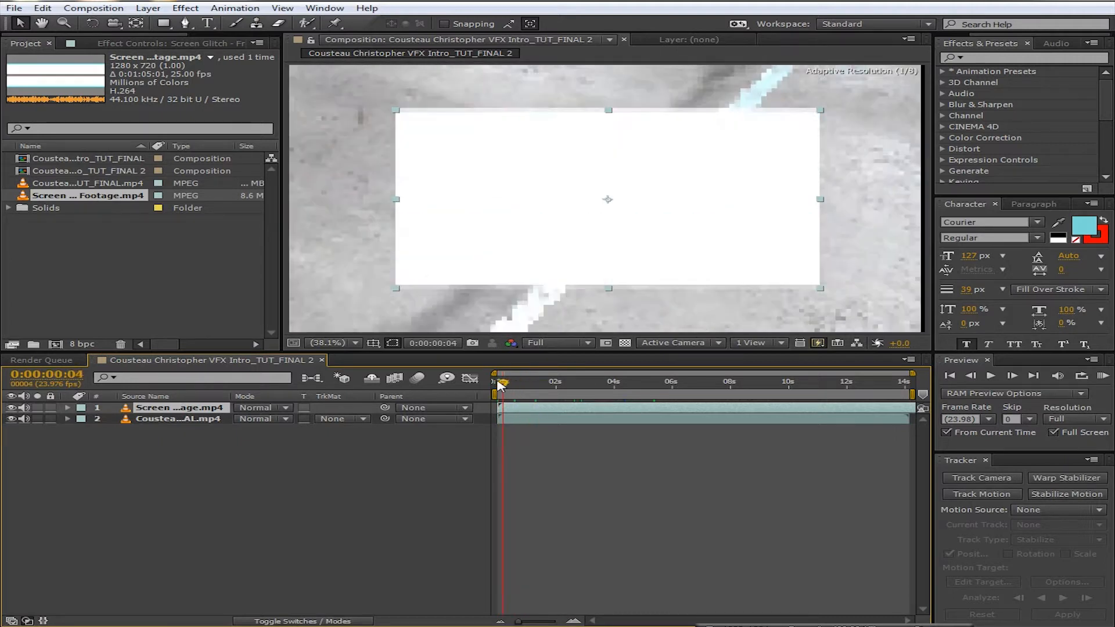
Create a new adjustment layer at the top of the composition via Layer > New
left_click(498, 382)
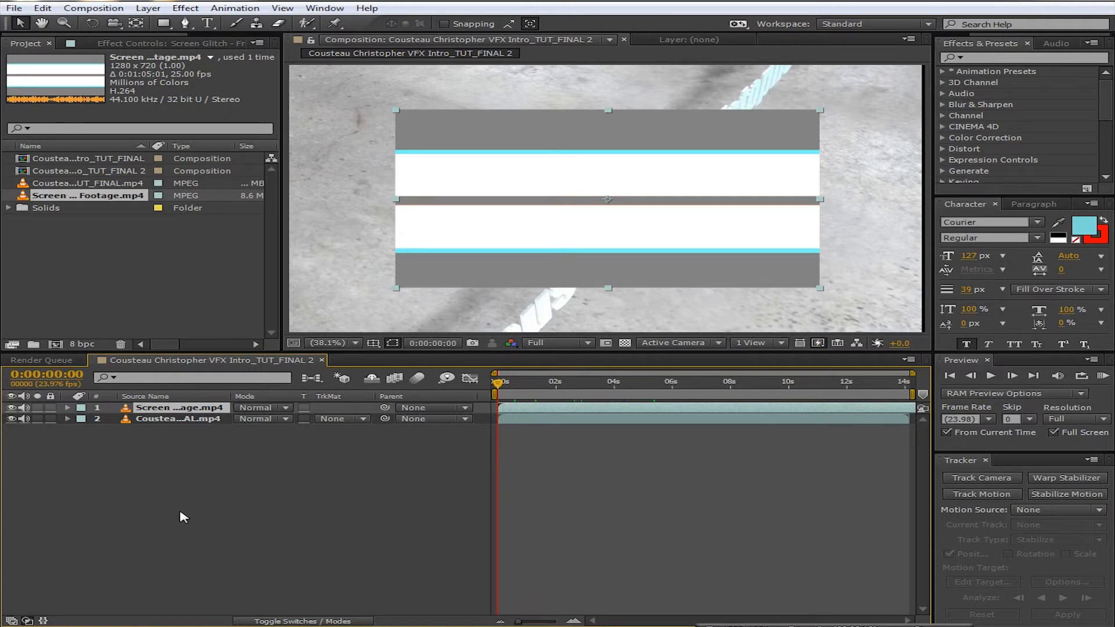
right_click(207, 359)
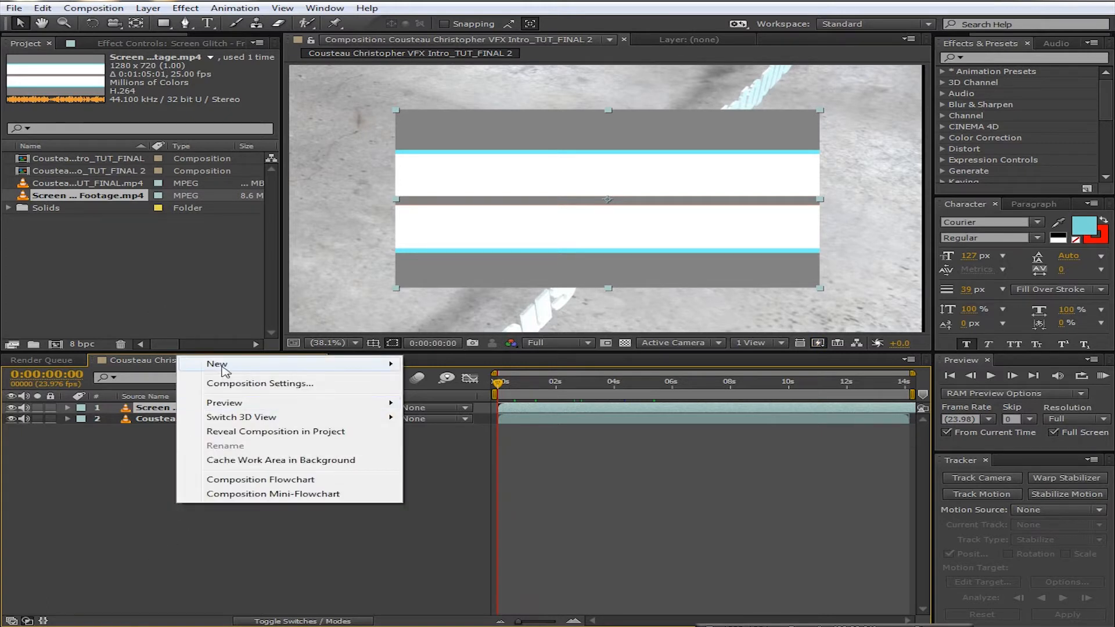
left_click(194, 544)
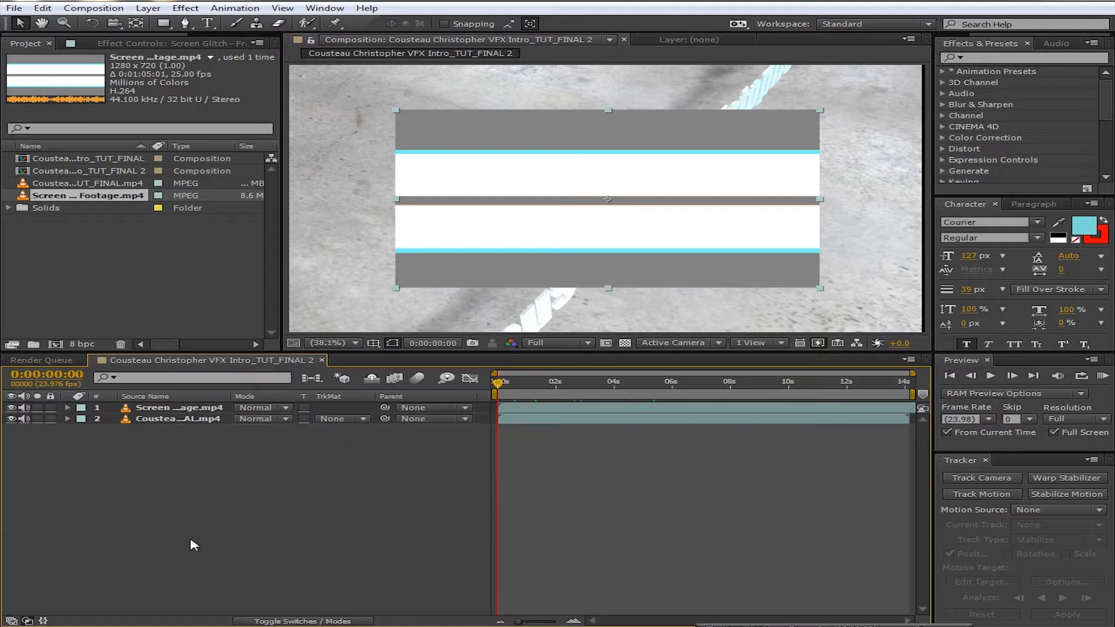
left_click(147, 8)
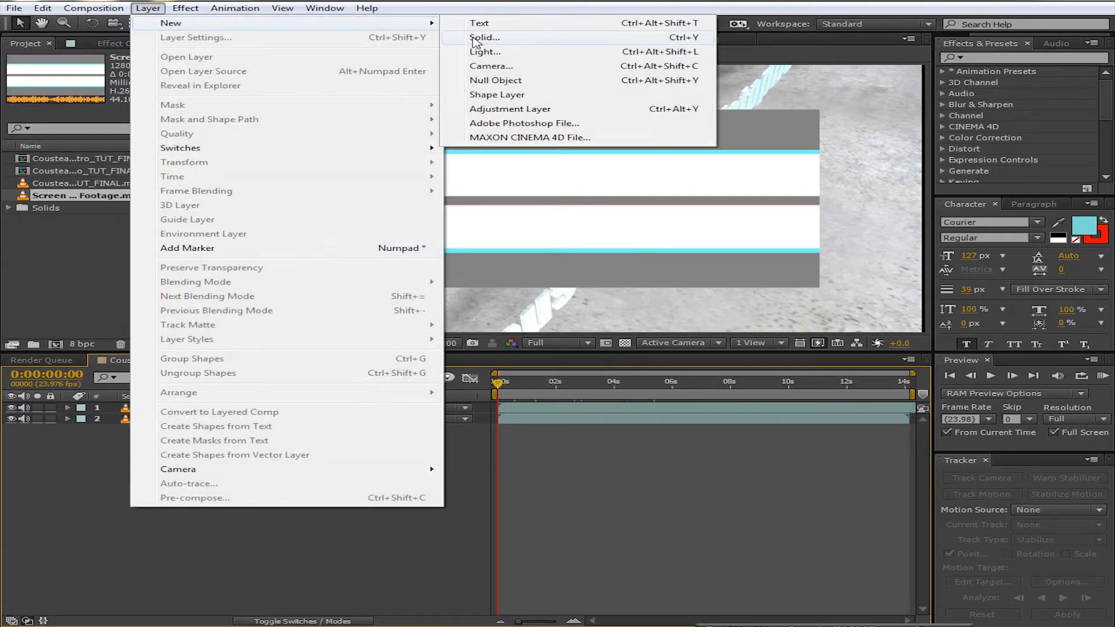
left_click(510, 109)
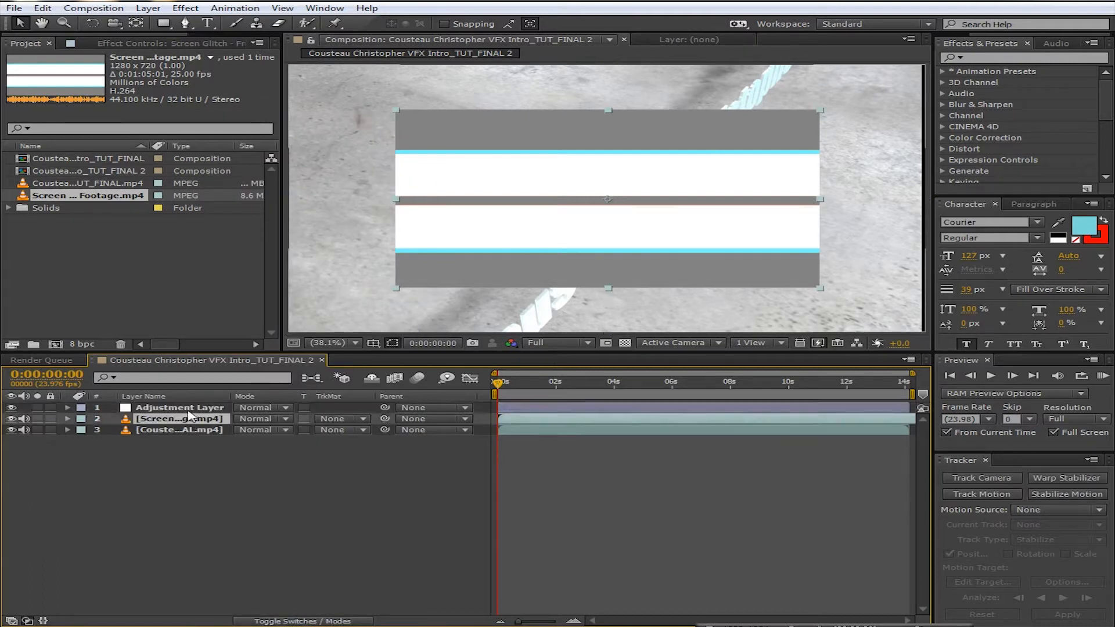
Apply Effect > Distort > Displacement Map to the adjustment layer
left_click(180, 408)
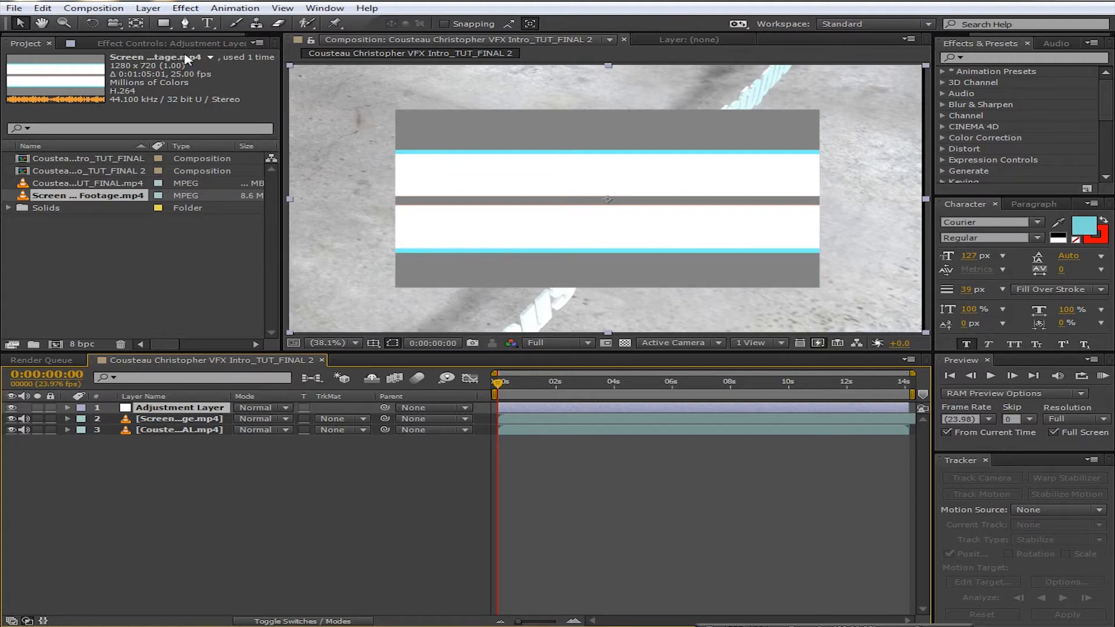
left_click(185, 8)
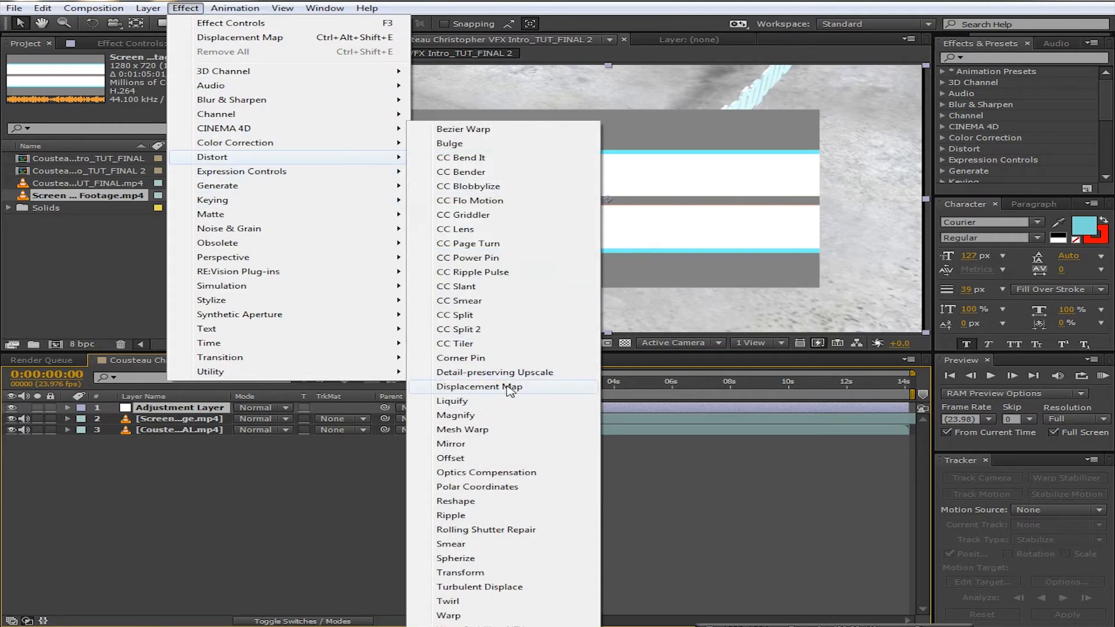
left_click(479, 385)
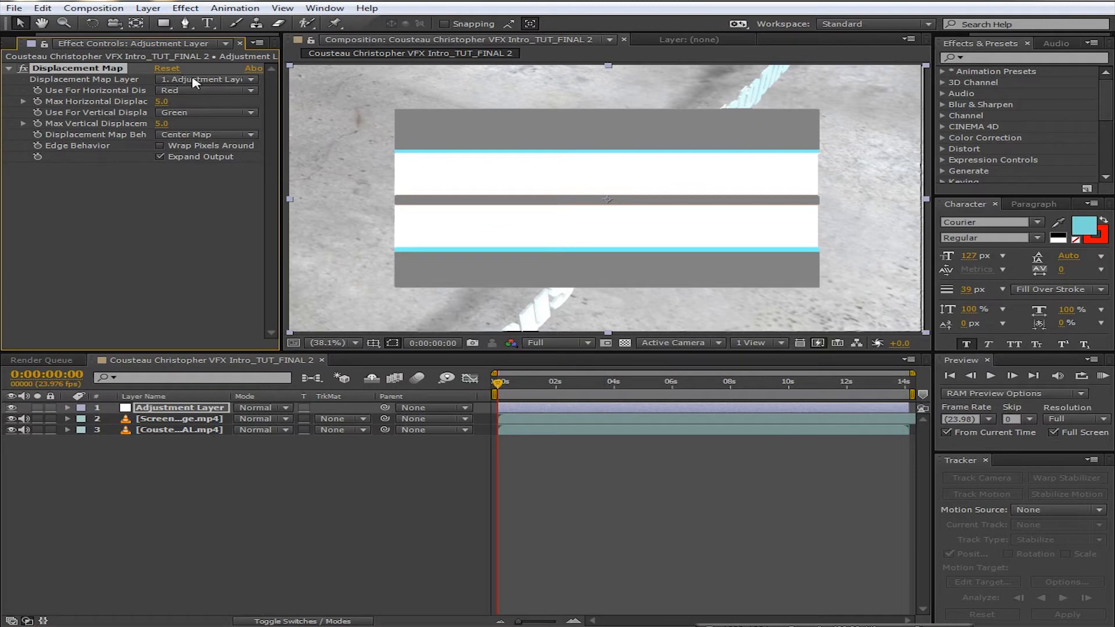
mouse_move(77, 68)
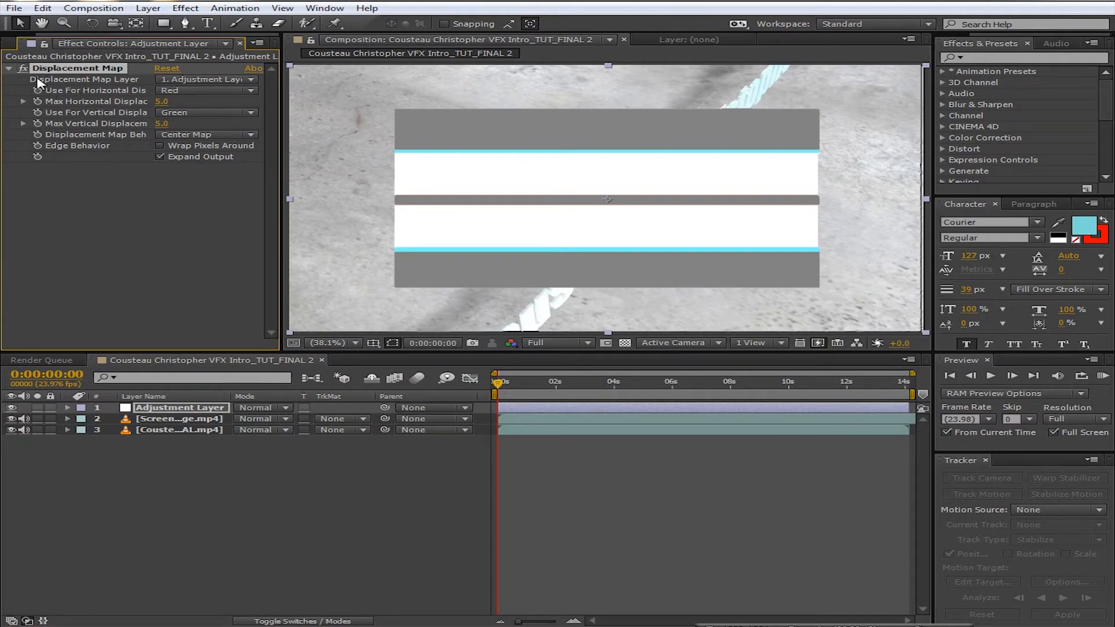
left_click(207, 79)
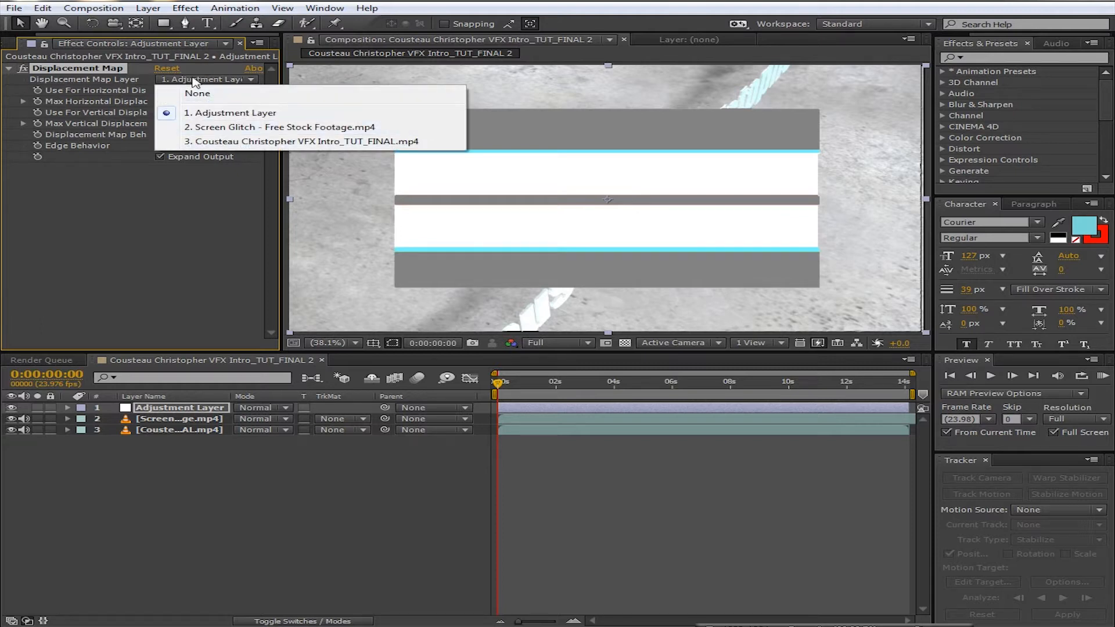
mouse_move(231, 113)
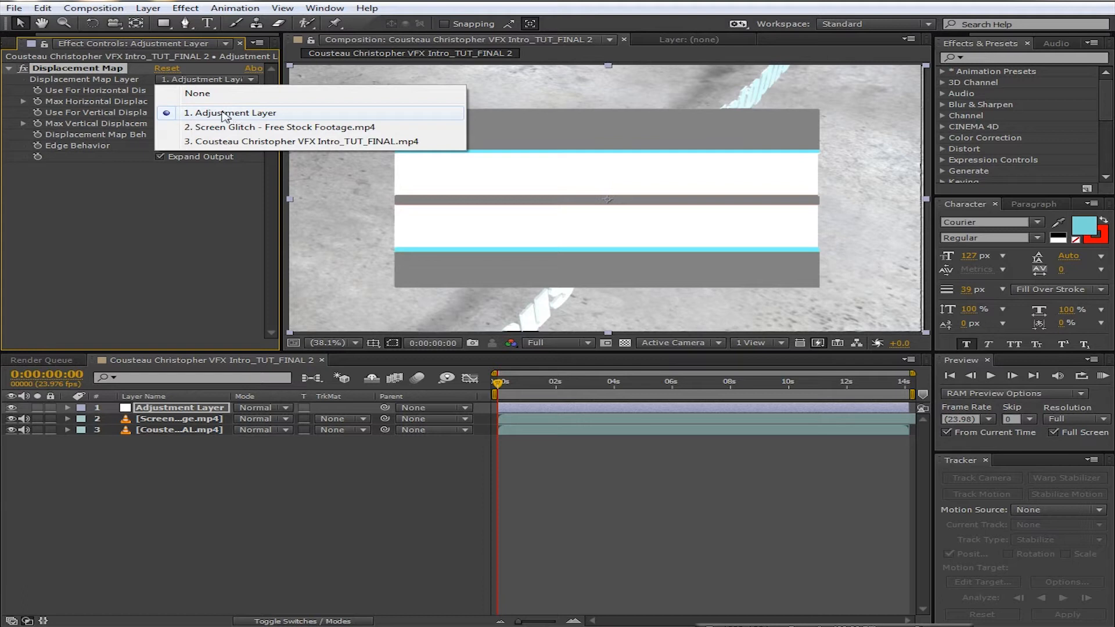
mouse_move(245, 134)
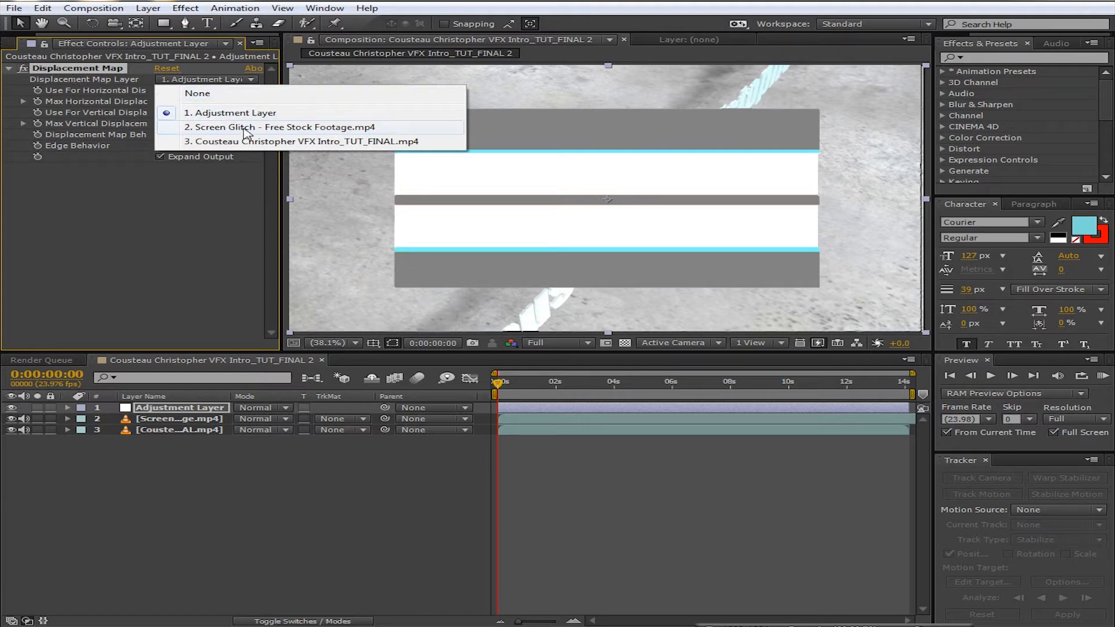
mouse_move(280, 134)
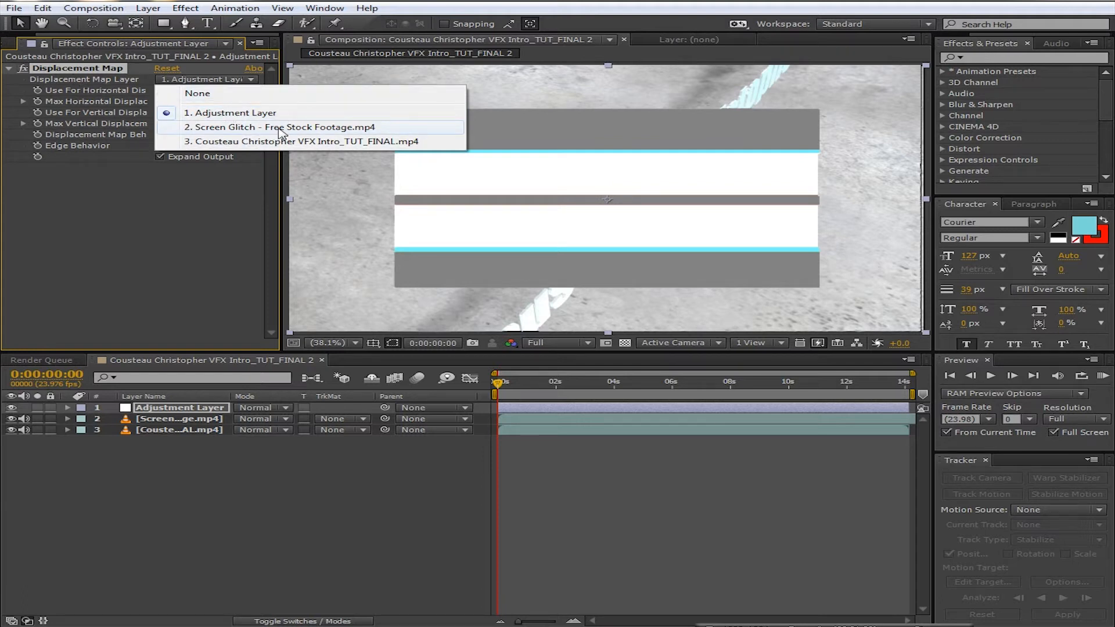
Set Displacement Map Layer to '2. Screen Glitch - Free Stock Footage.mp4'
left_click(281, 127)
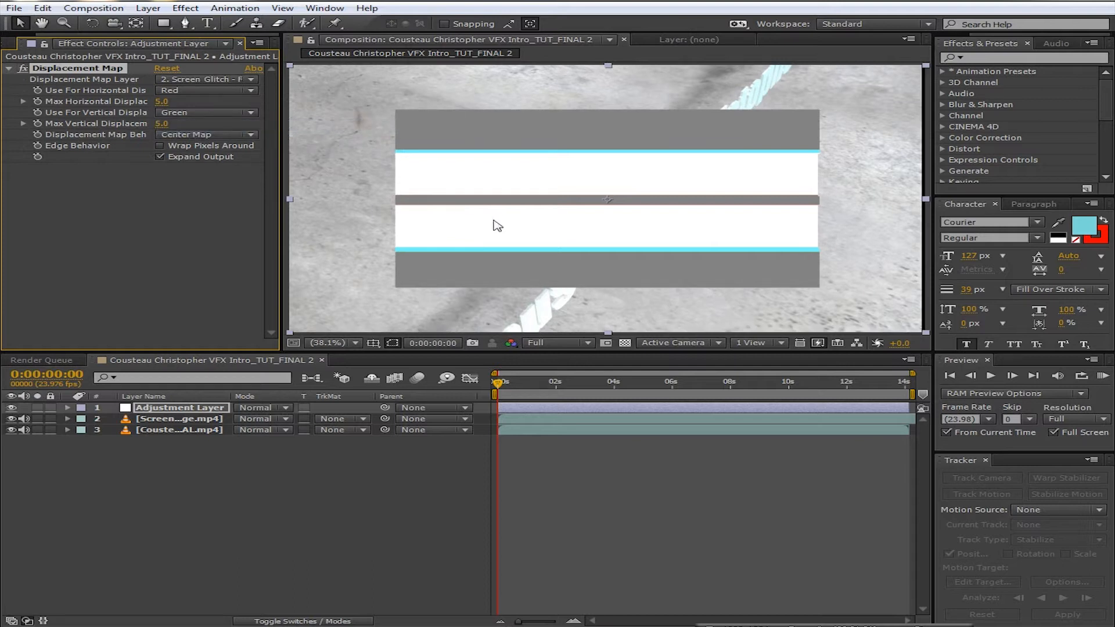
mouse_move(197, 420)
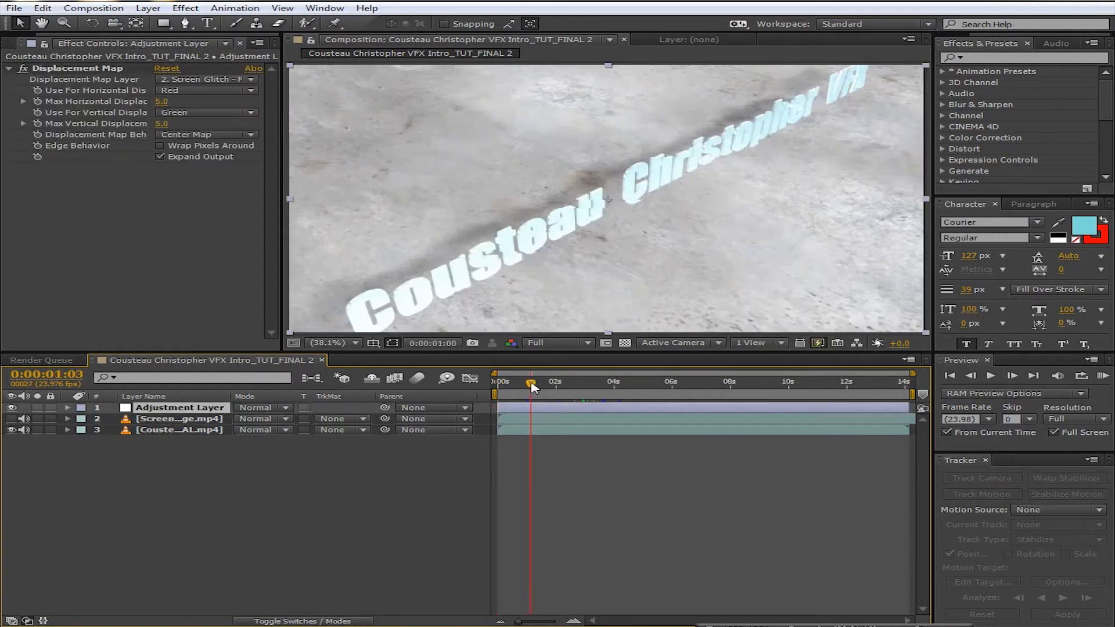
left_click_drag(529, 382, 538, 382)
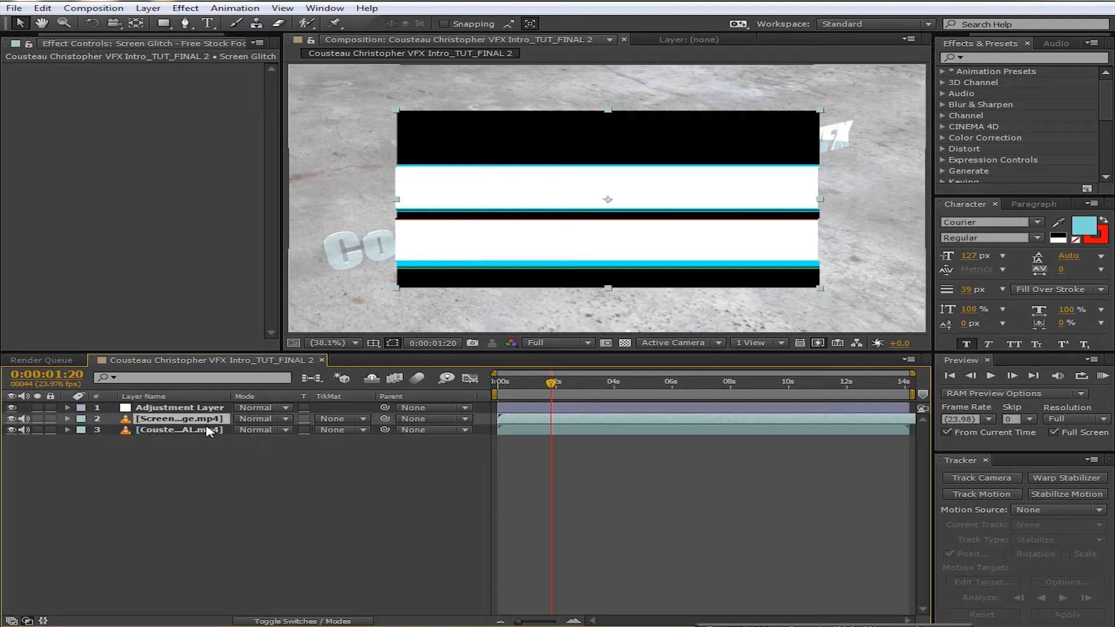
mouse_move(181, 412)
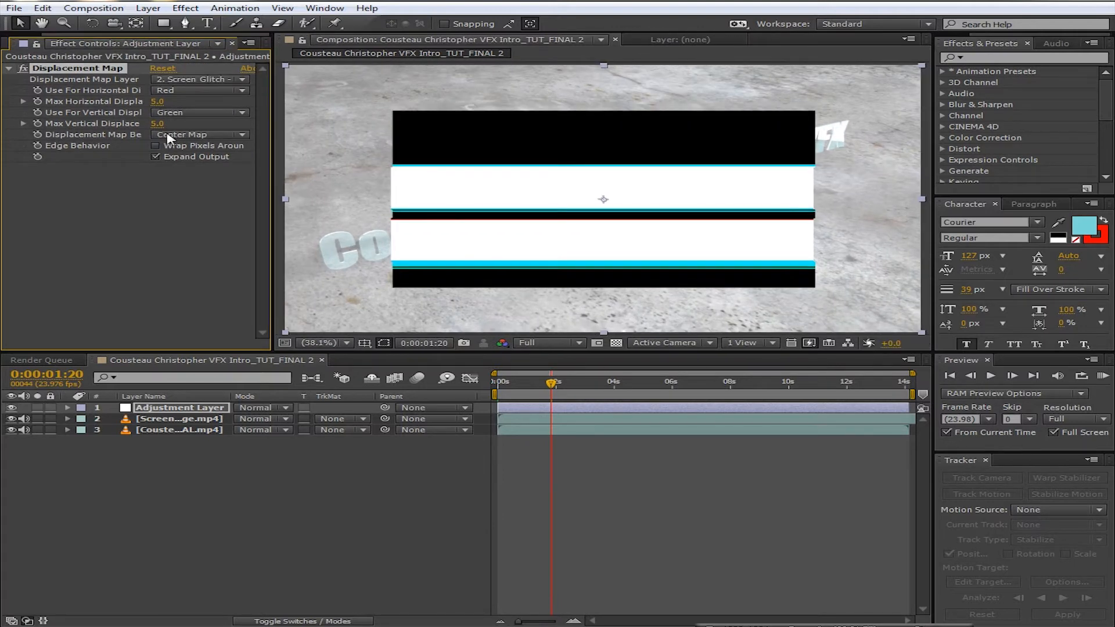
Set Displacement Map Behavior to Stretch Map to Fit
left_click(198, 135)
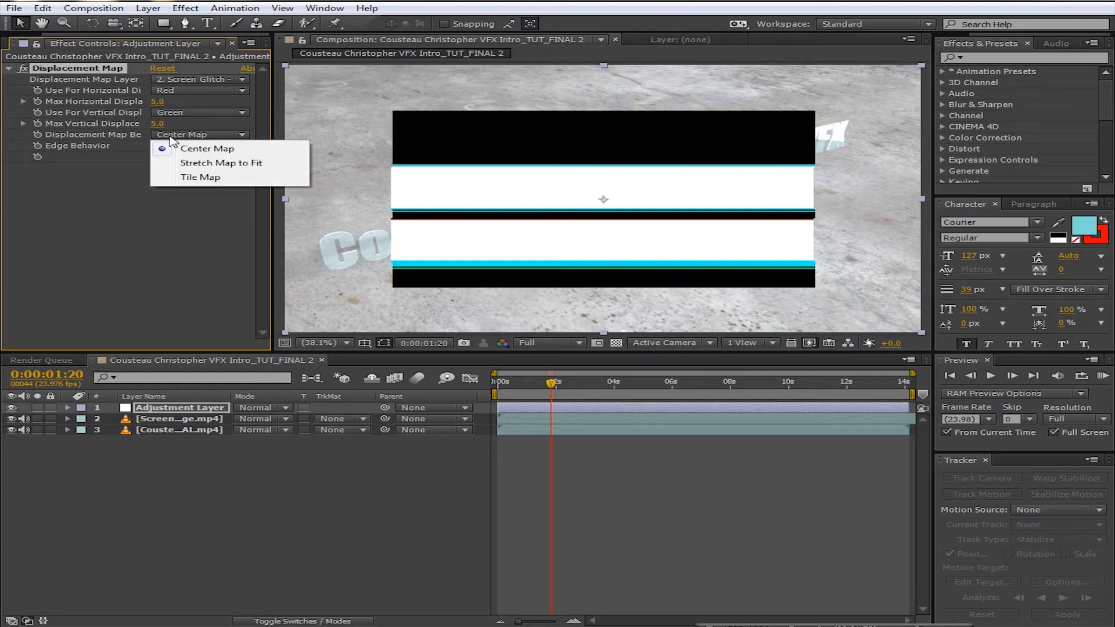
mouse_move(207, 178)
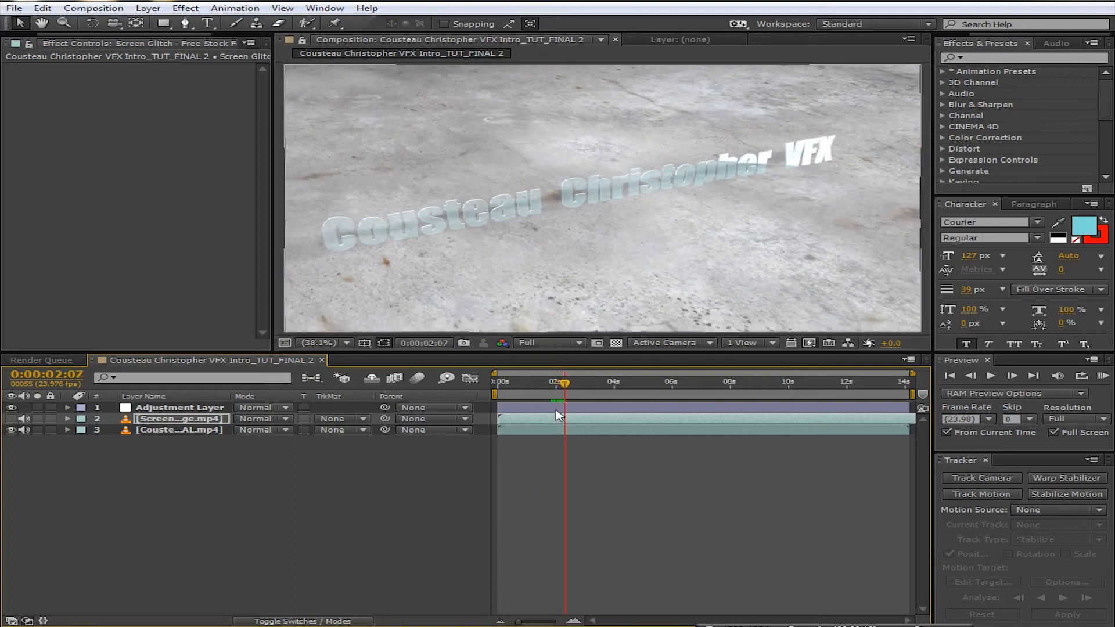
left_click(199, 135)
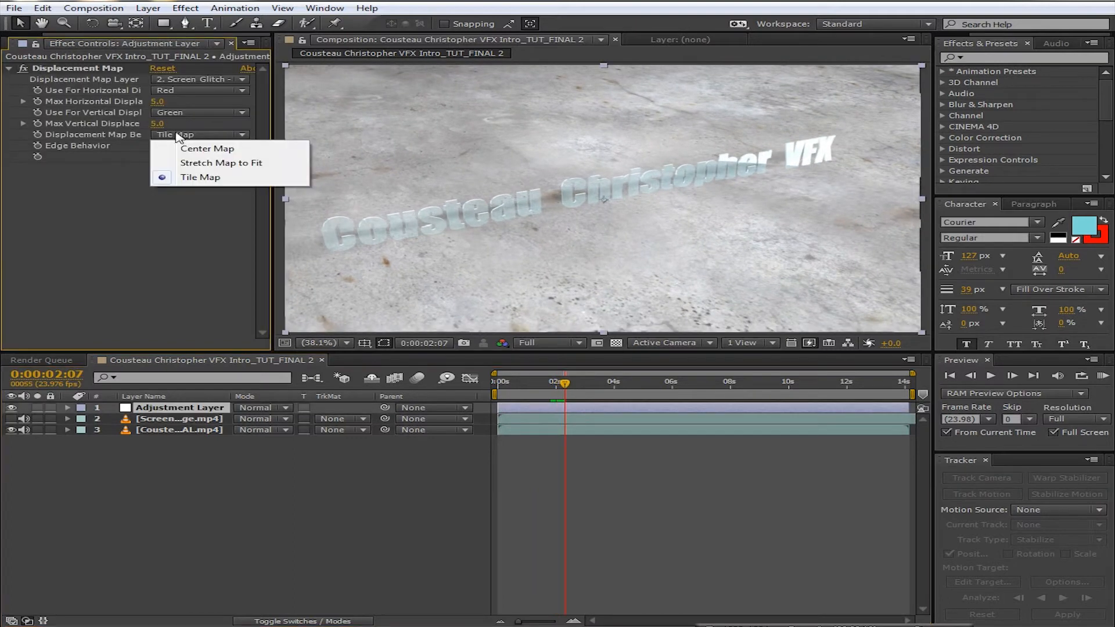
left_click(220, 162)
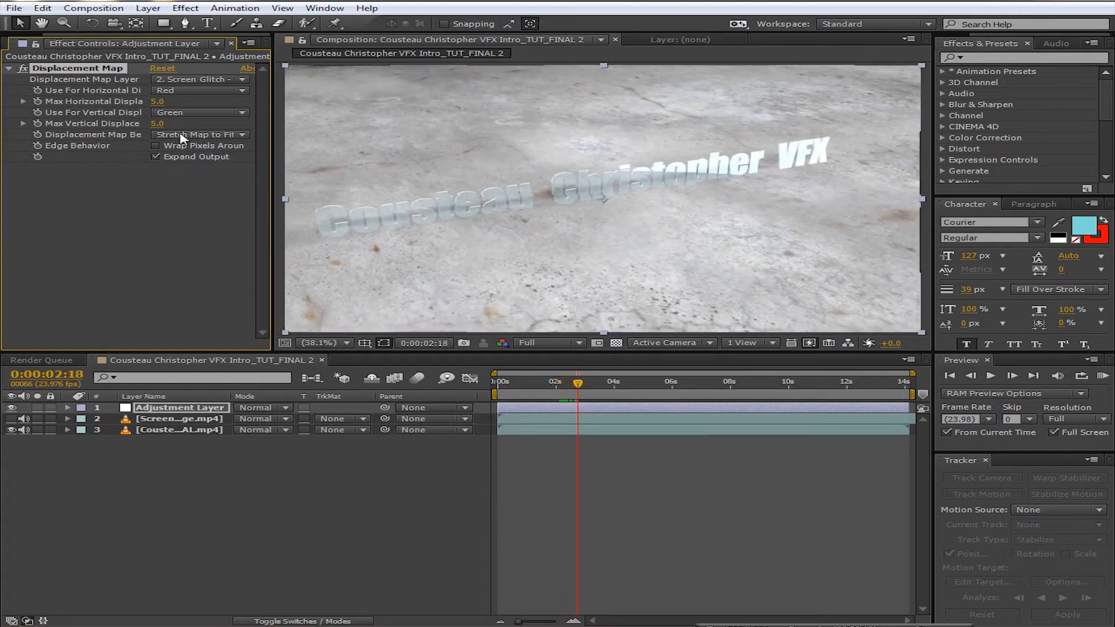
left_click(199, 135)
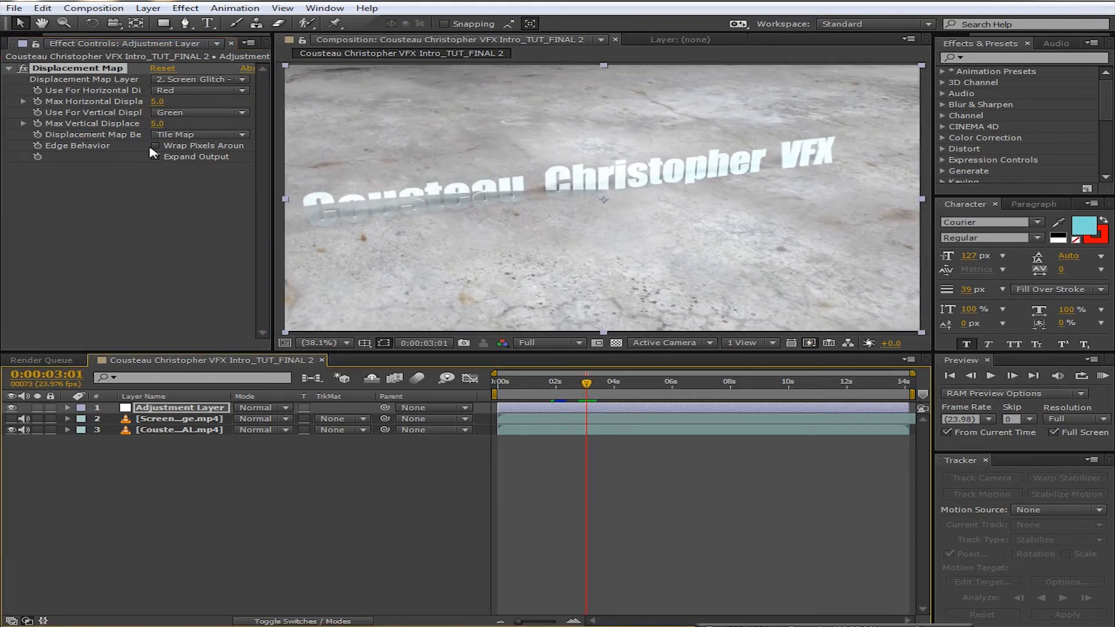
Enable Expand Output and Wrap Pixels Around under Edge Behavior
left_click(156, 155)
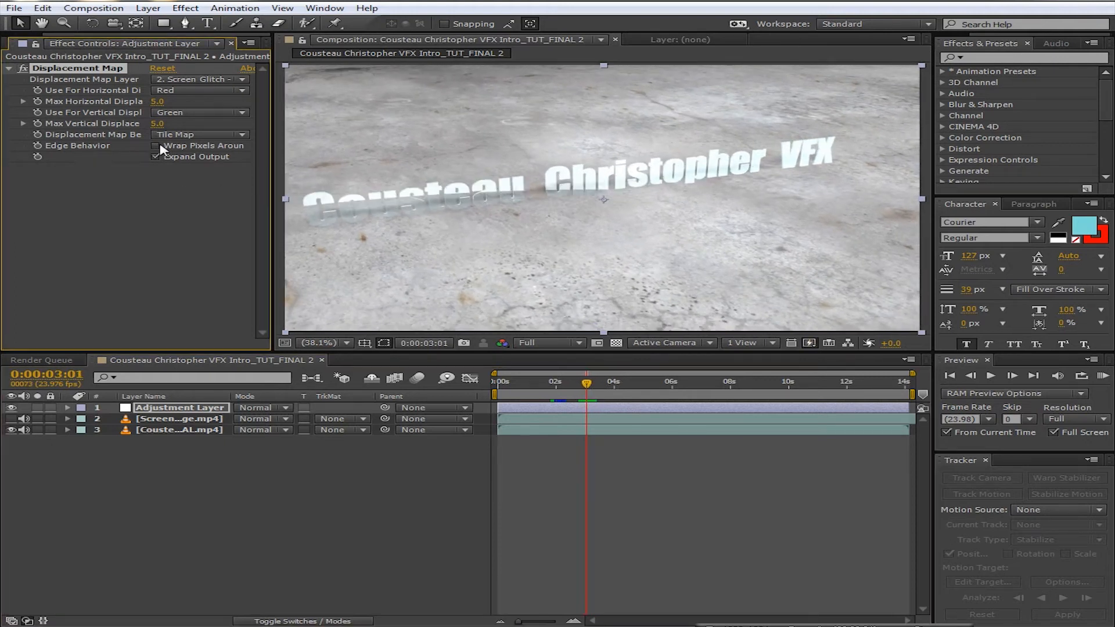
left_click(156, 146)
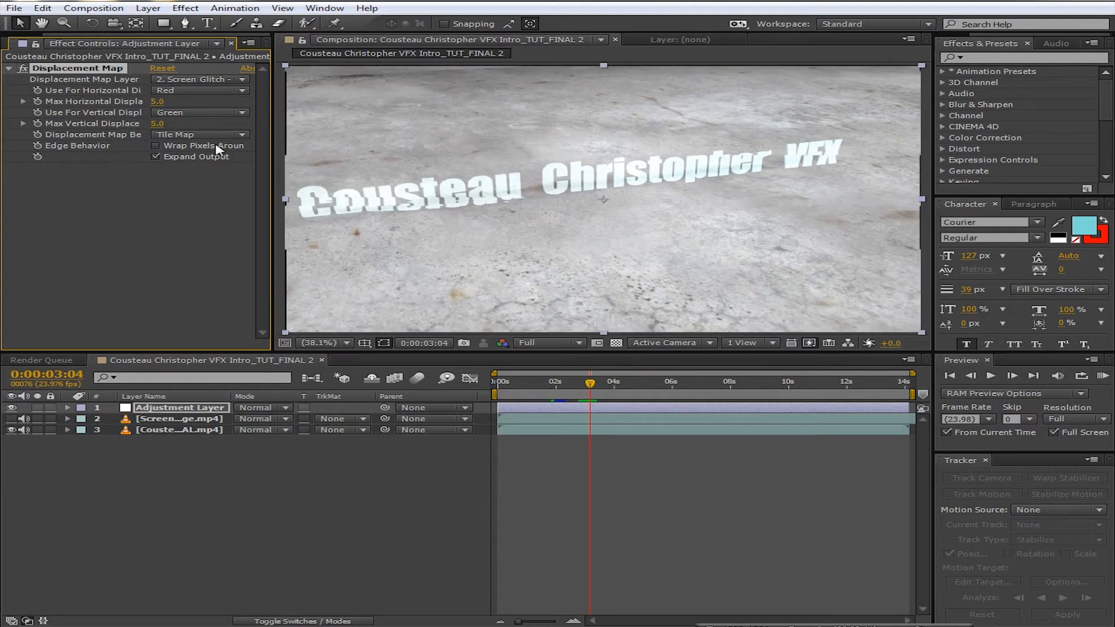
left_click(155, 145)
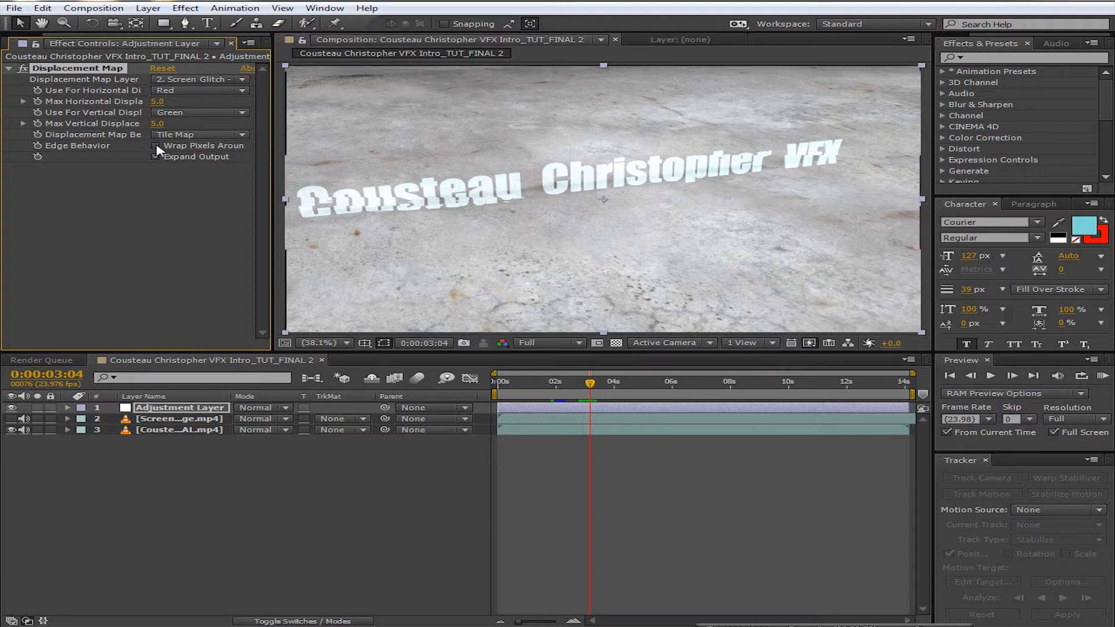
left_click(155, 157)
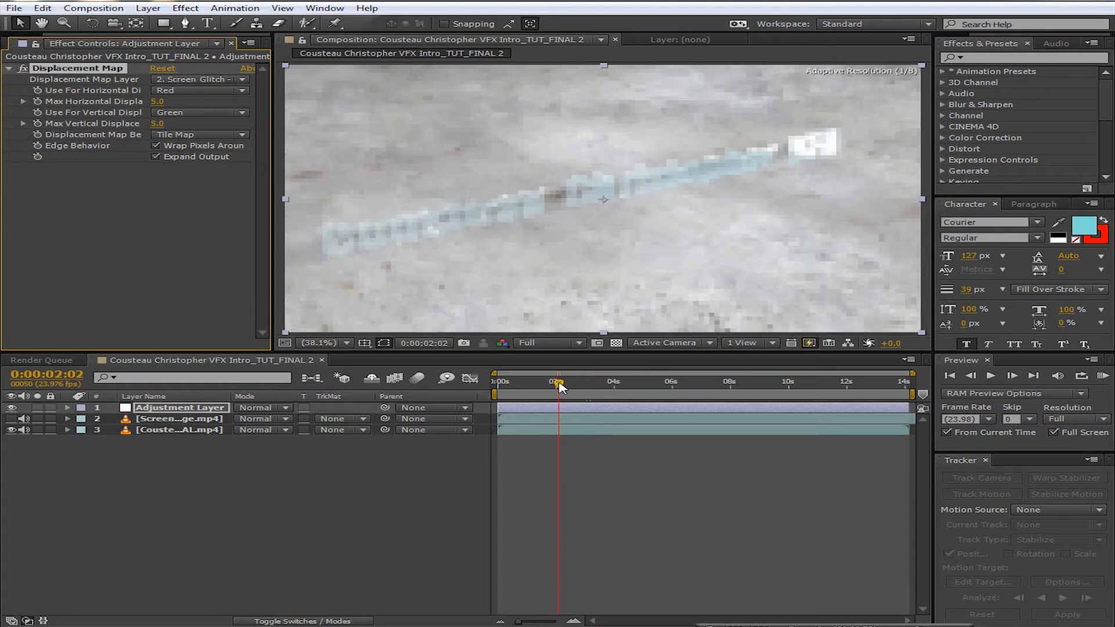
Scrub Max Vertical Displacement down to -13.0 so the title tears vertically
left_click_drag(559, 382, 617, 382)
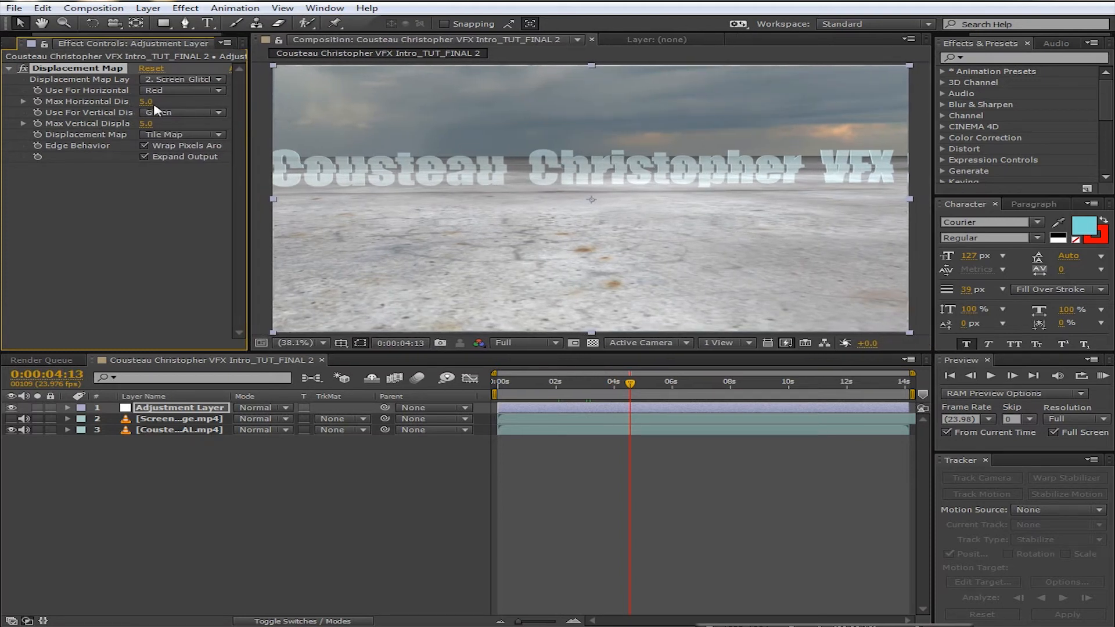
left_click_drag(147, 101, 171, 101)
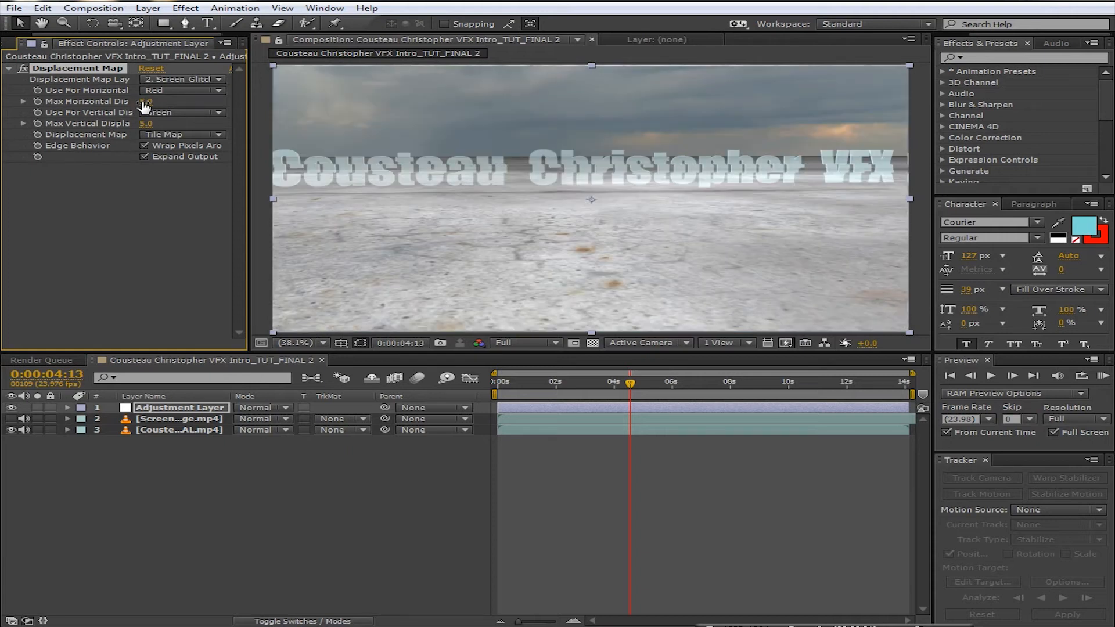
left_click_drag(147, 101, 141, 105)
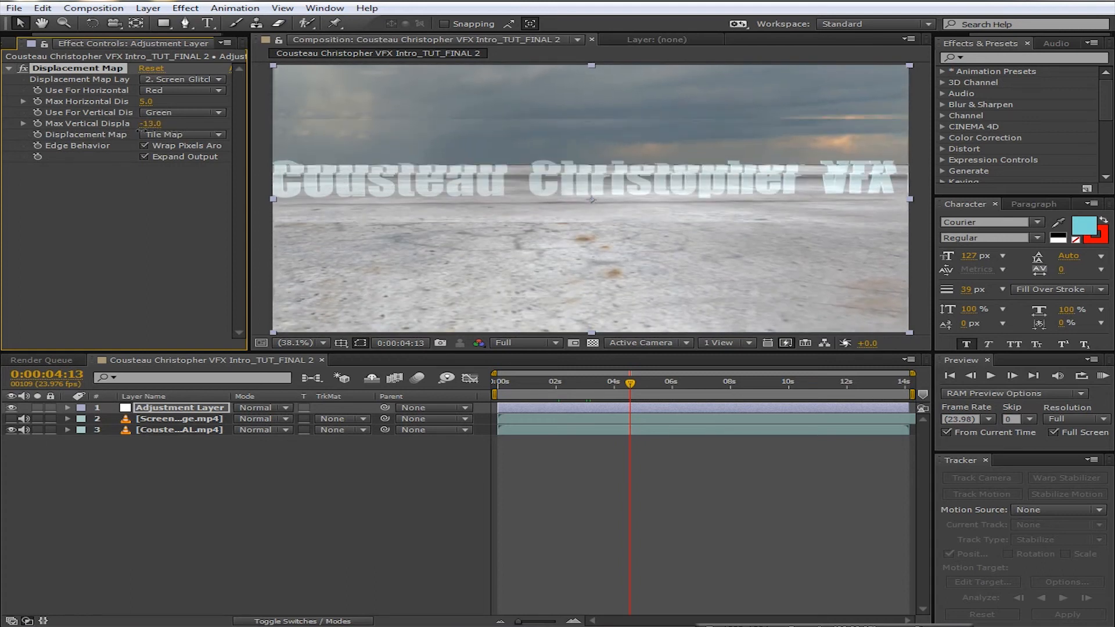
Choose Stretch Map to Fit for the map behavior and scrub through the glitched title
left_click(181, 134)
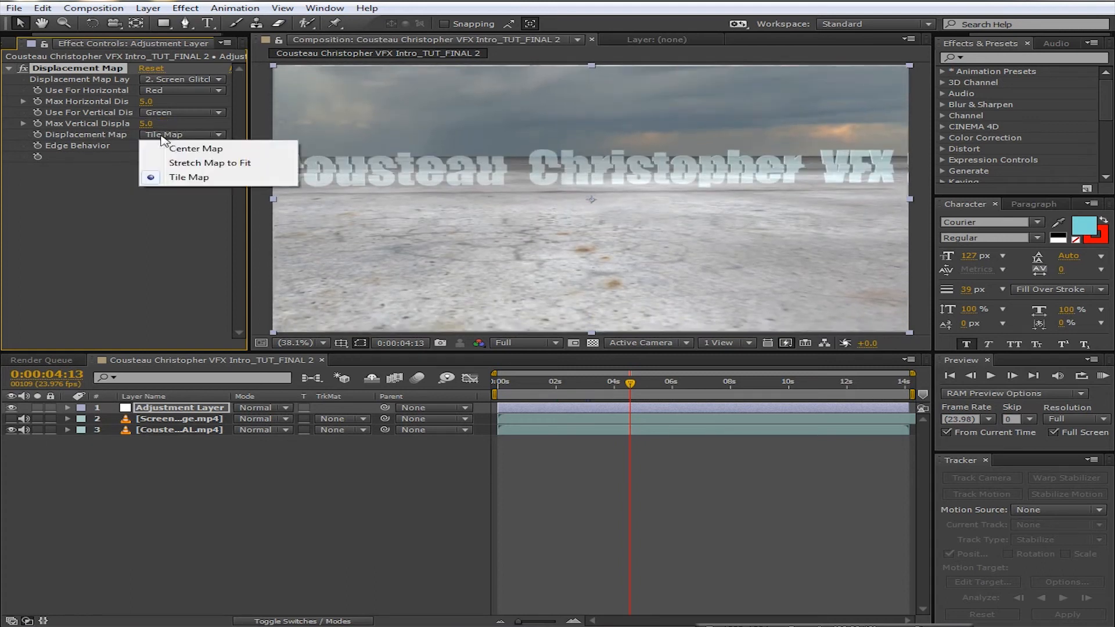
left_click(209, 163)
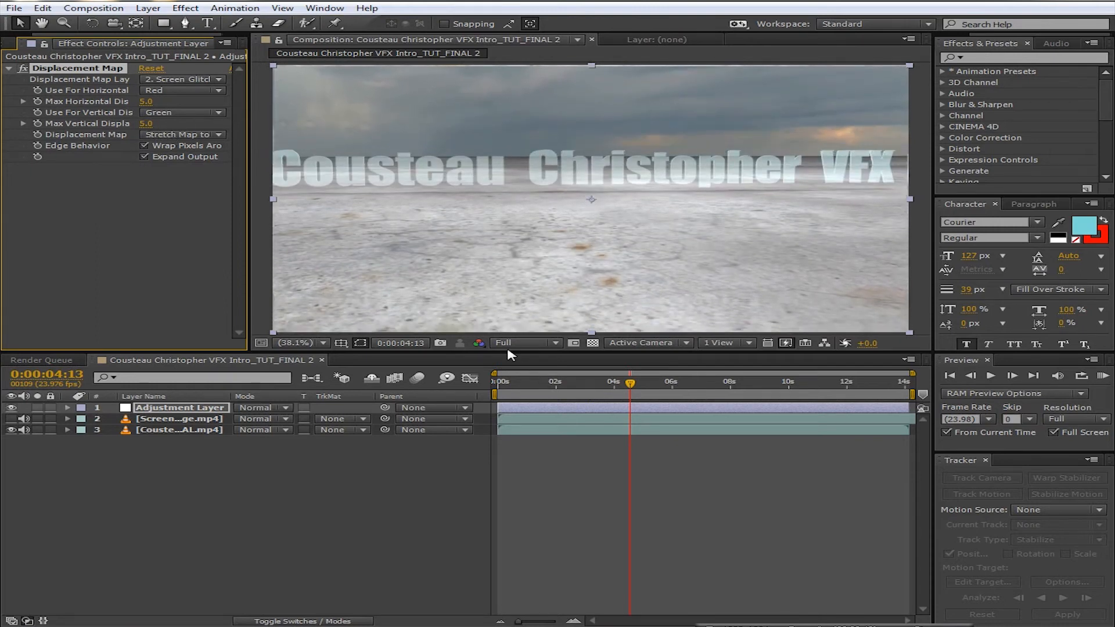
left_click_drag(631, 382, 600, 382)
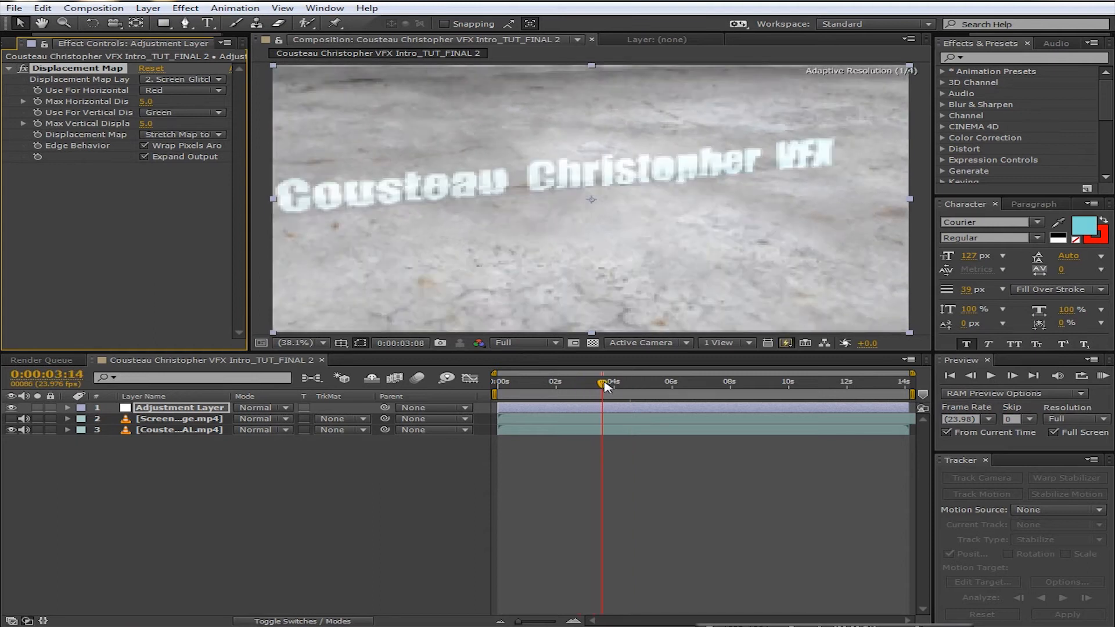
left_click_drag(602, 382, 617, 382)
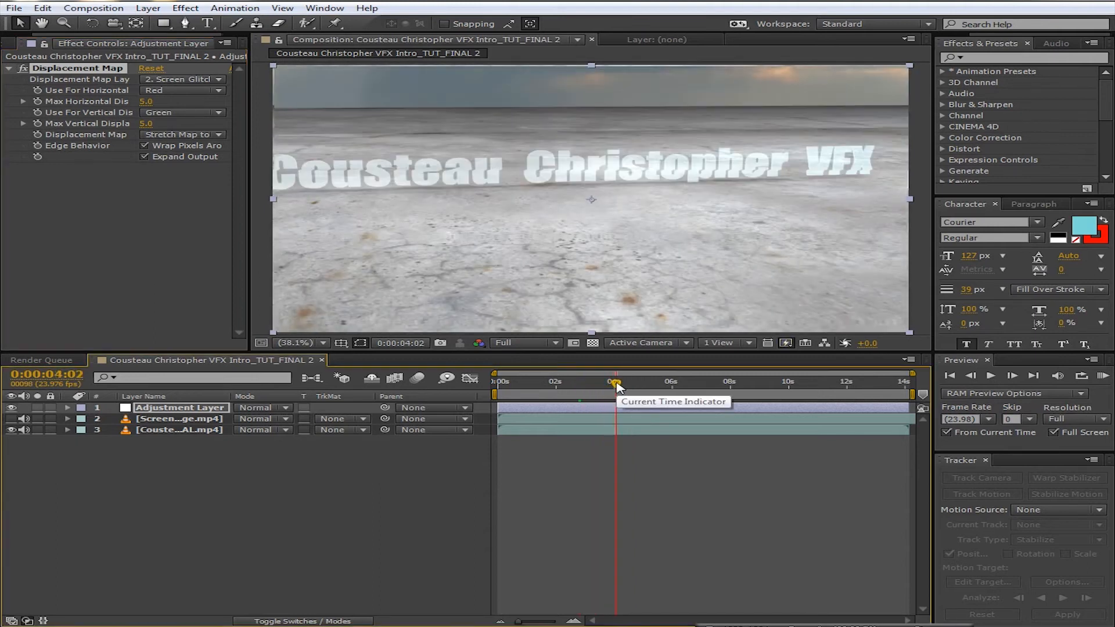
left_click_drag(616, 382, 642, 382)
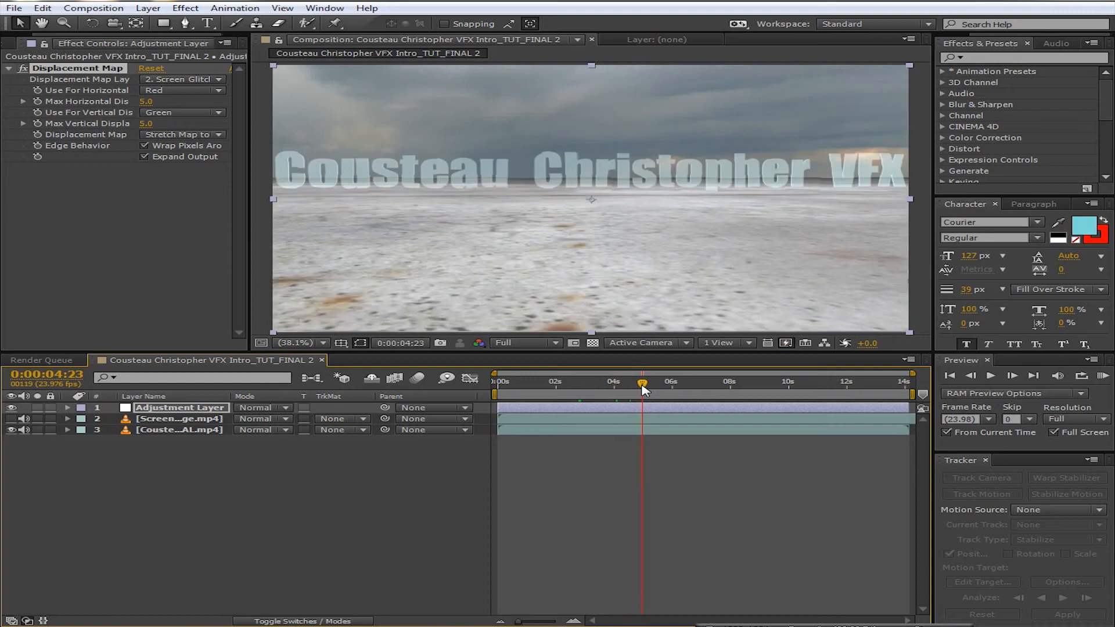
left_click_drag(643, 382, 651, 382)
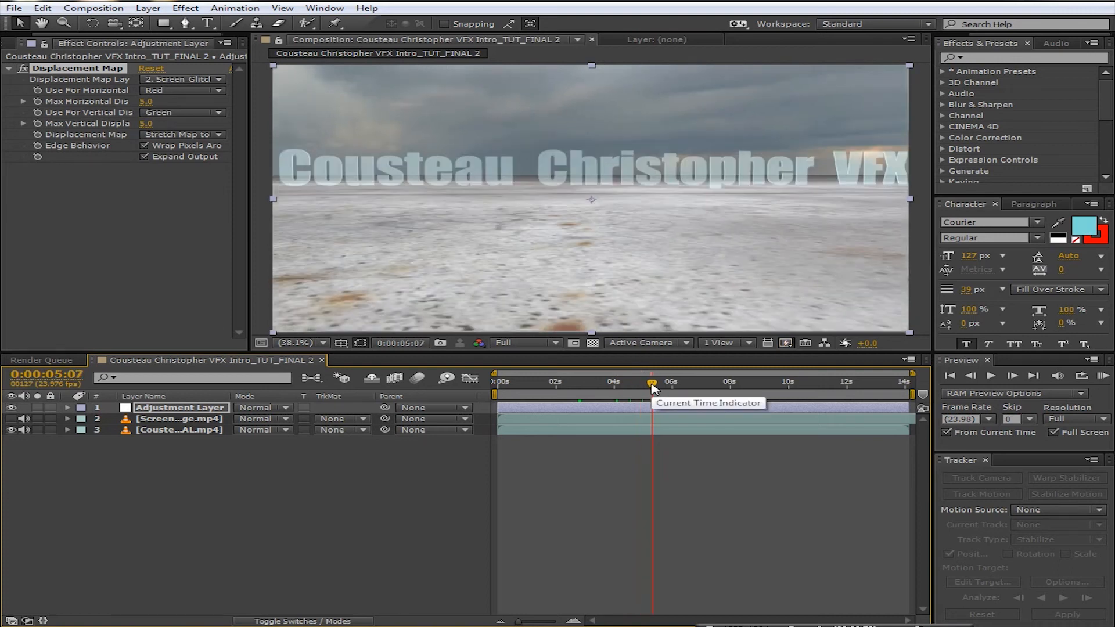
mouse_move(605, 386)
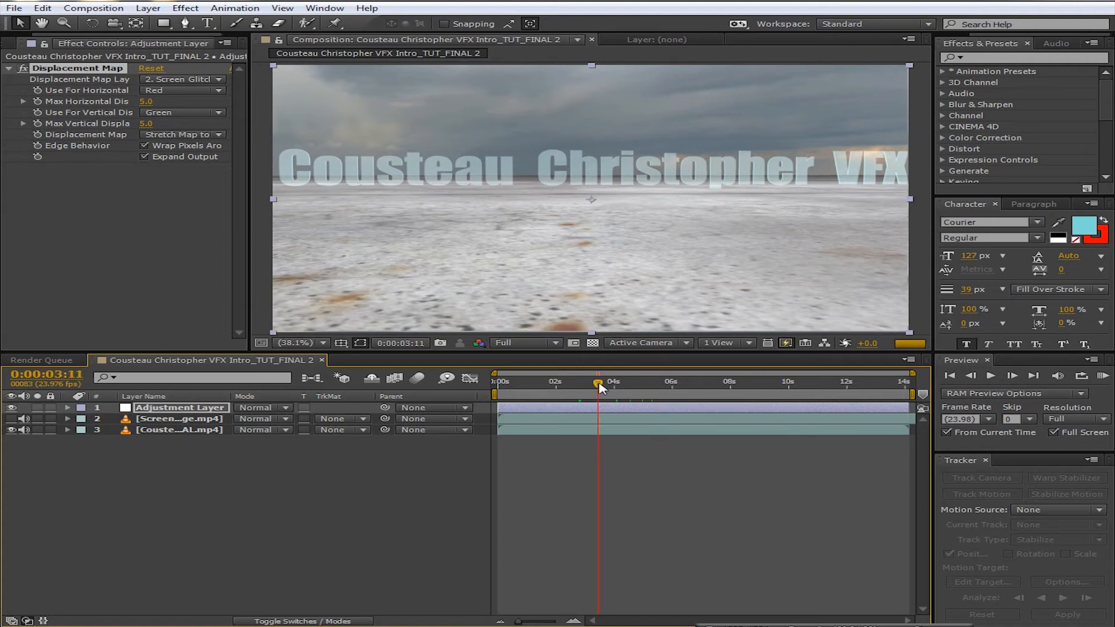
left_click_drag(599, 384, 619, 384)
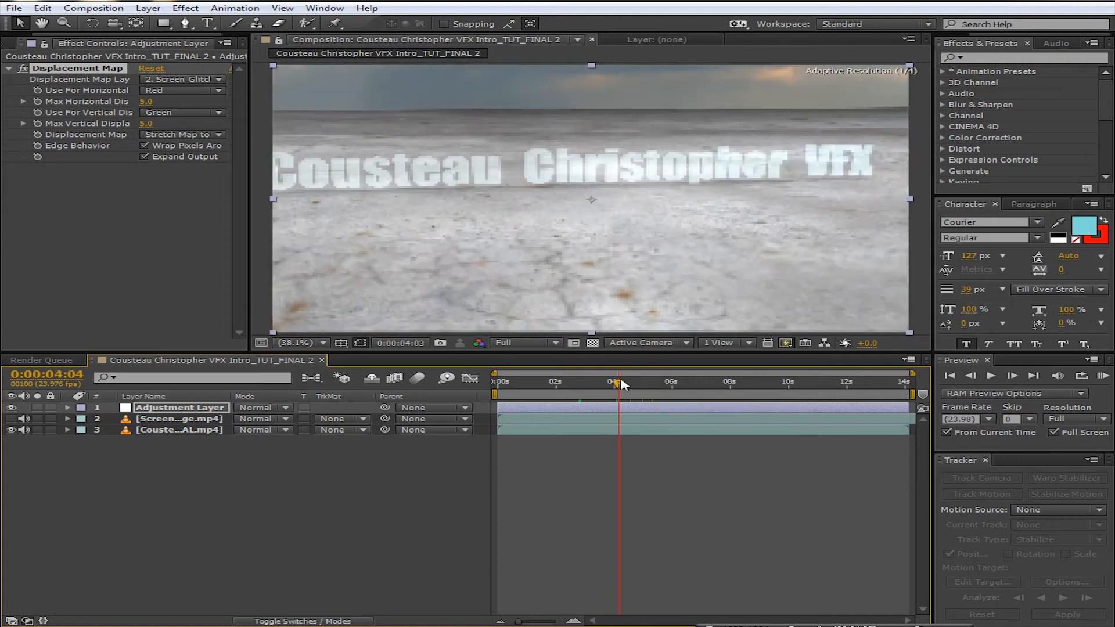
left_click_drag(619, 382, 642, 382)
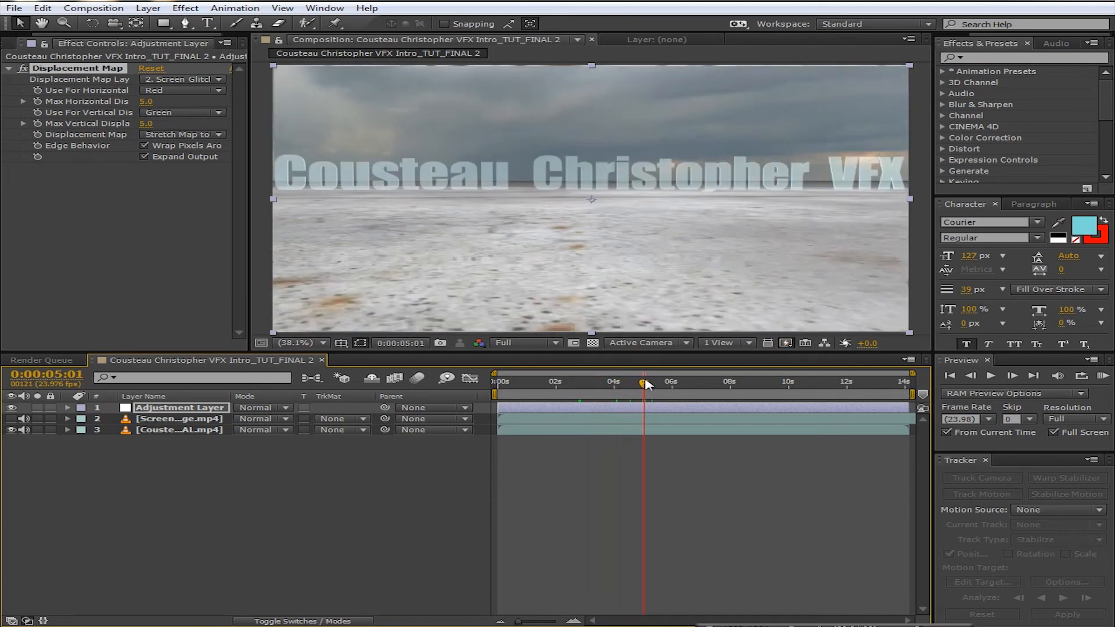
mouse_move(643, 382)
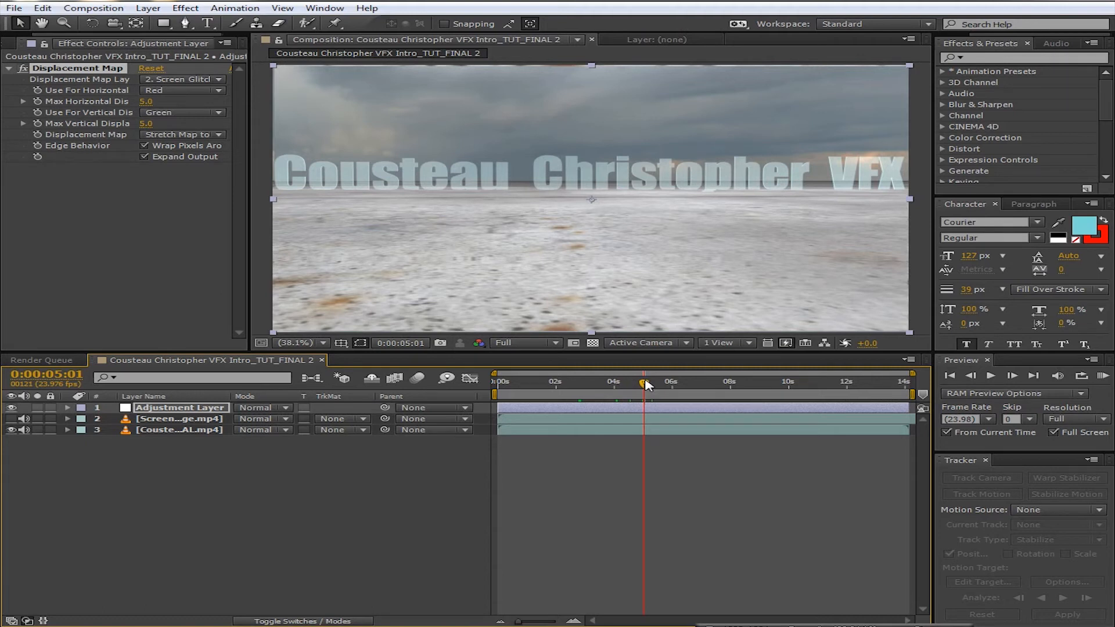
left_click_drag(643, 382, 624, 382)
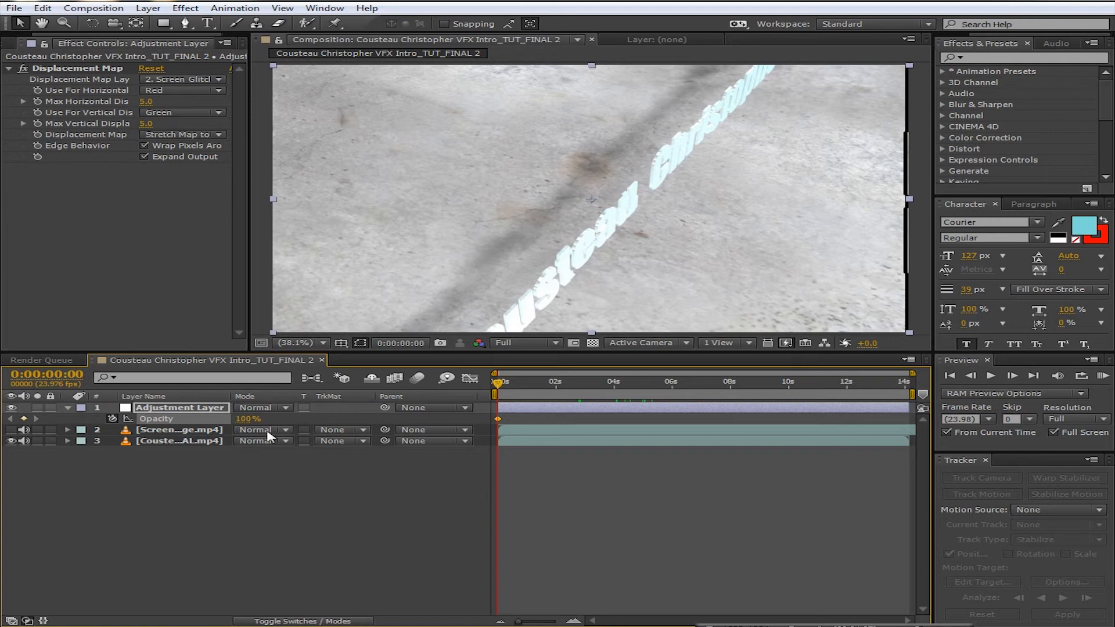
Keyframe Opacity at 0% from the start with 100%/0% keyframes around 2 s
left_click(247, 419)
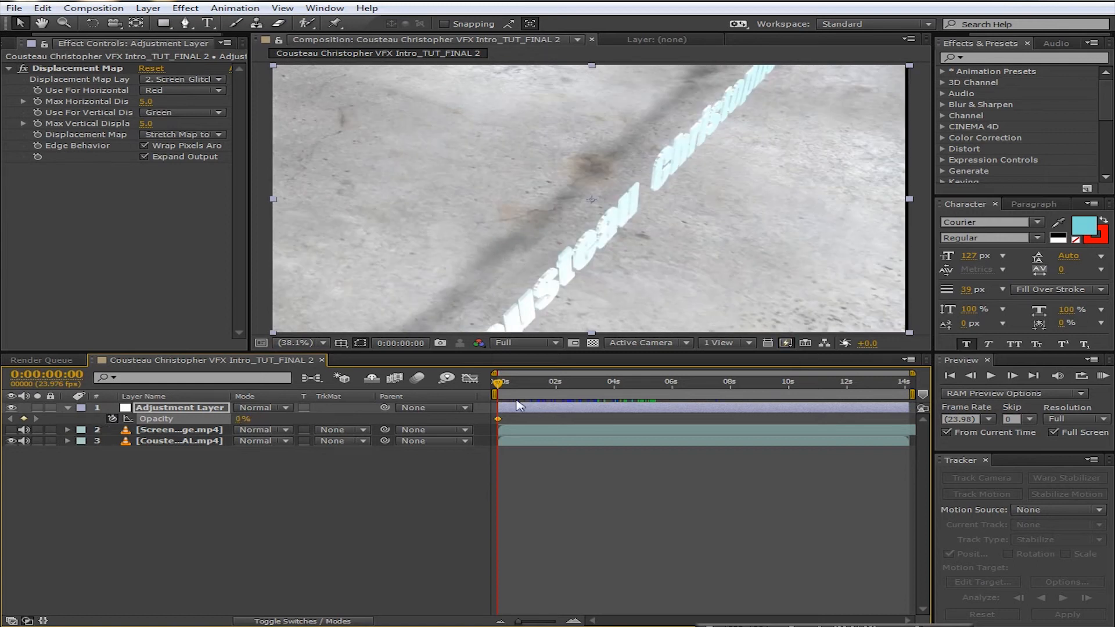
left_click(559, 382)
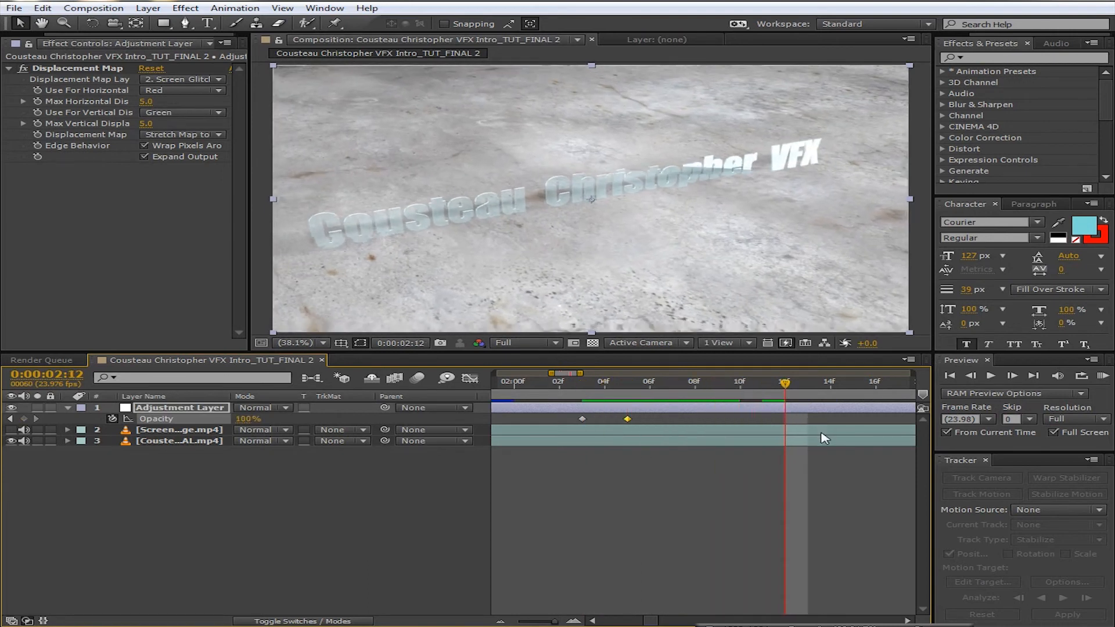
left_click(602, 382)
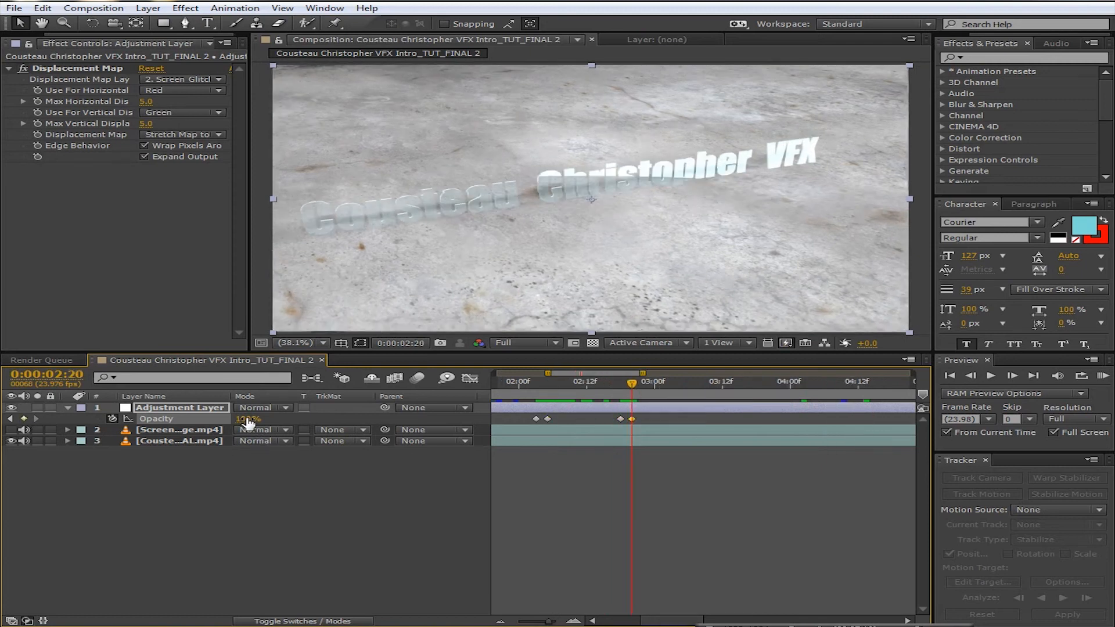
left_click(248, 419)
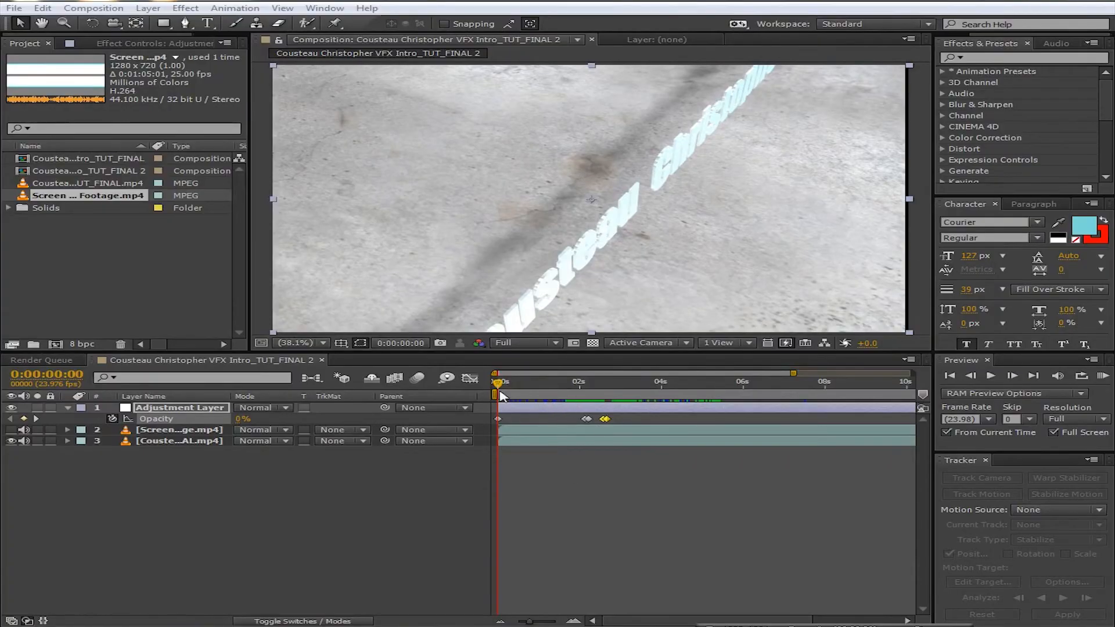
left_click(578, 382)
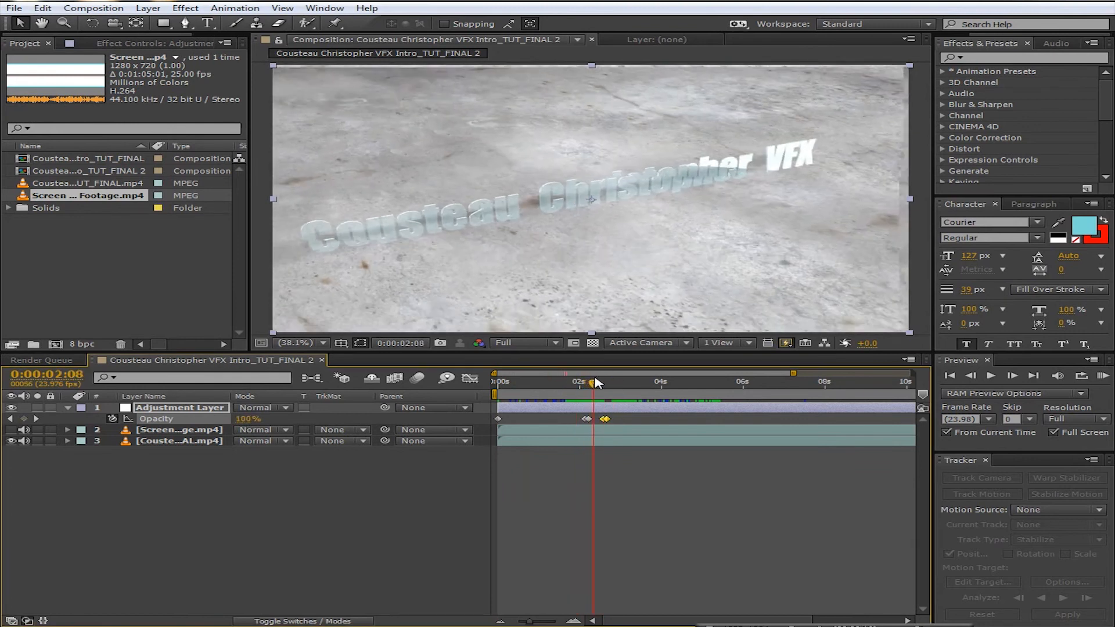
left_click_drag(591, 382, 623, 382)
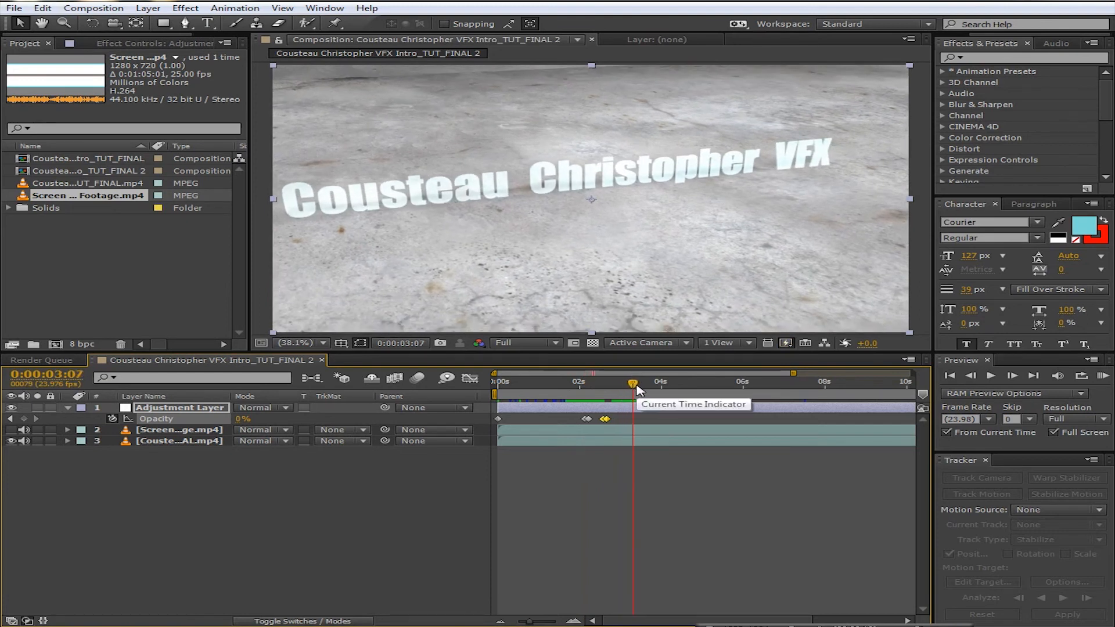
mouse_move(636, 388)
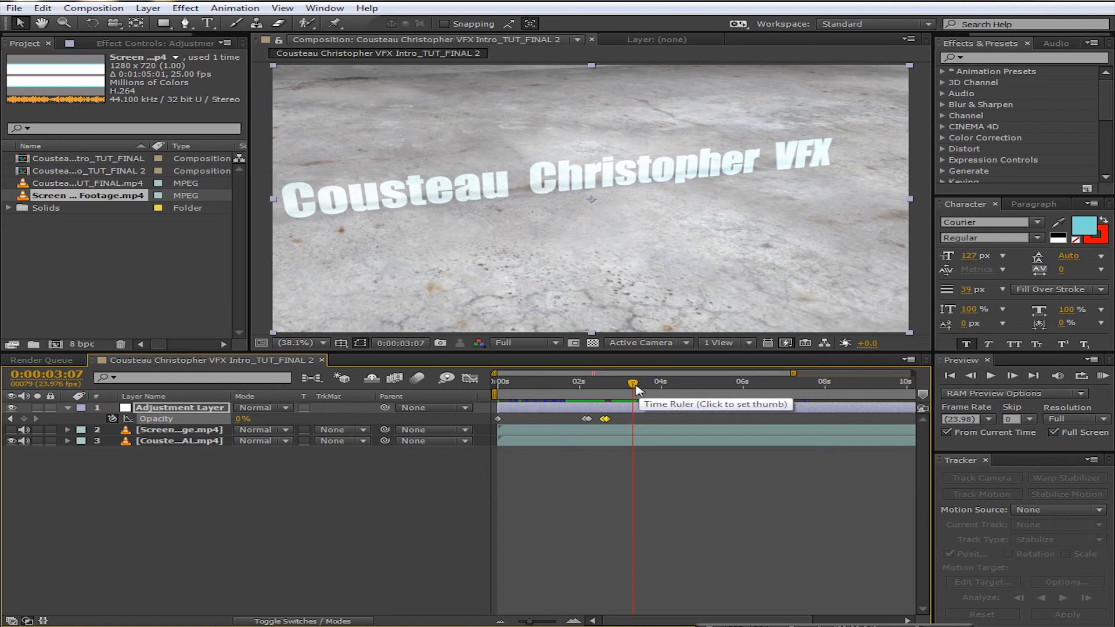
left_click(576, 382)
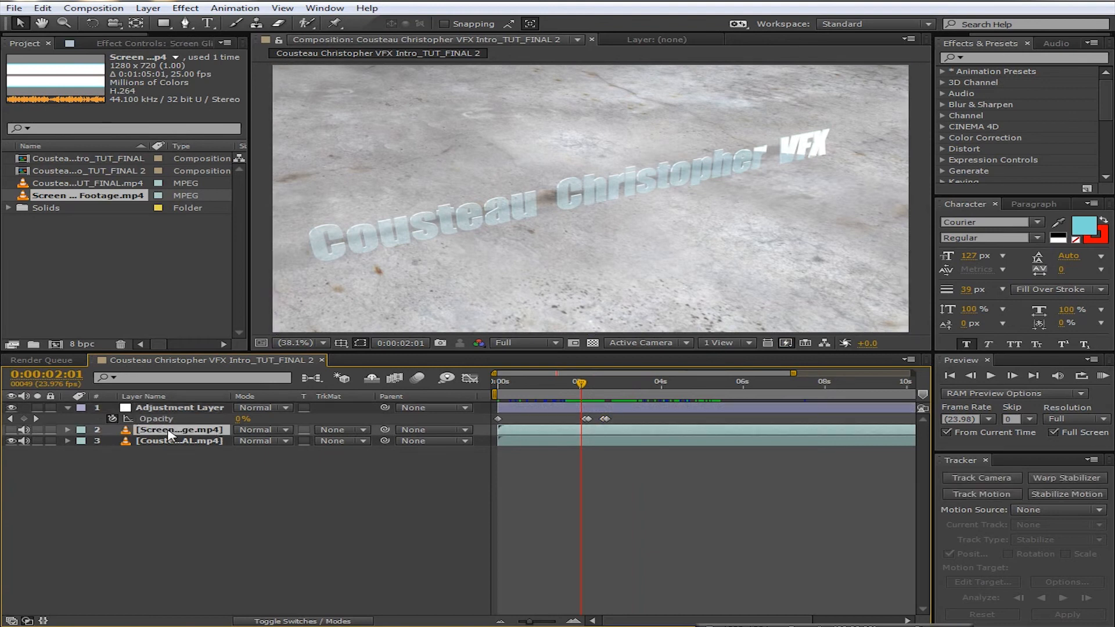
Enable Time Remapping on the glitch footage and drag its last keyframe later to slow it
right_click(178, 429)
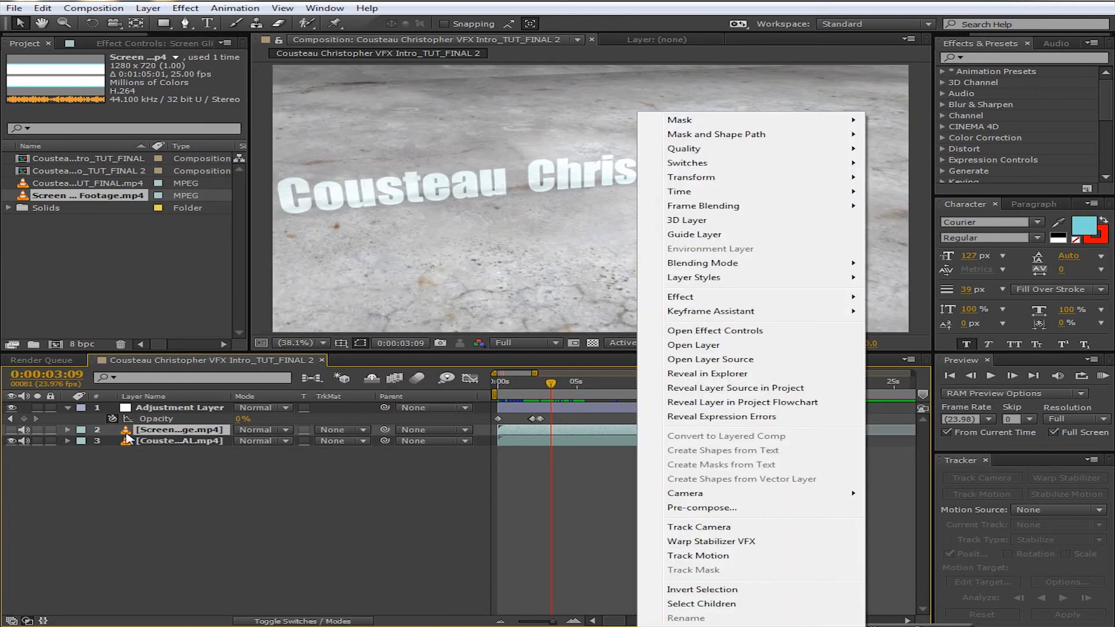
mouse_move(690, 192)
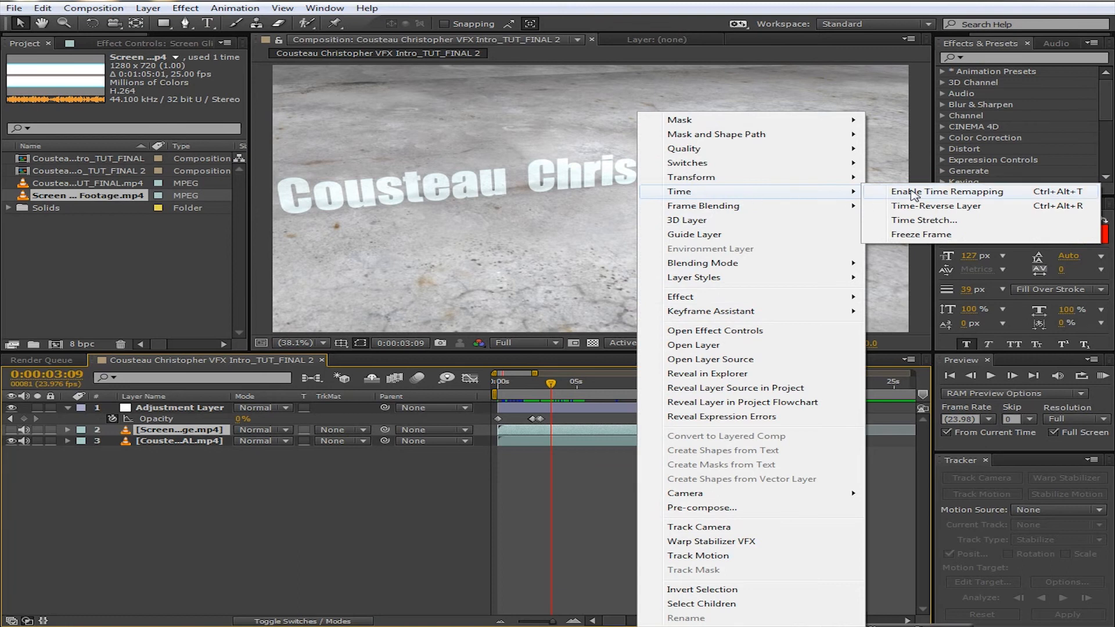
left_click(945, 192)
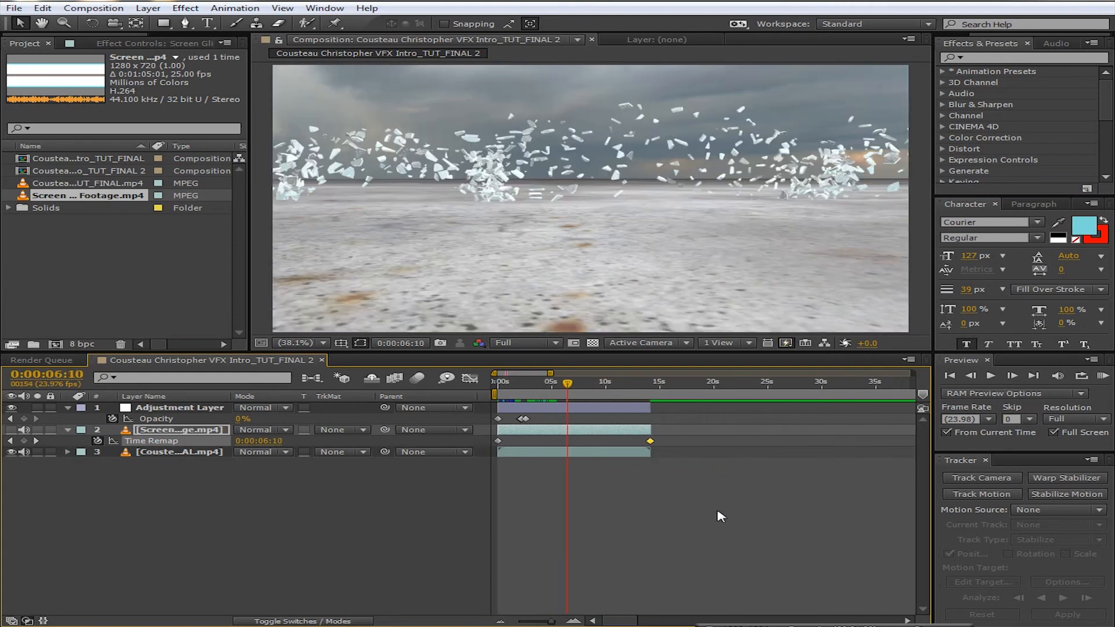
left_click_drag(649, 441, 778, 441)
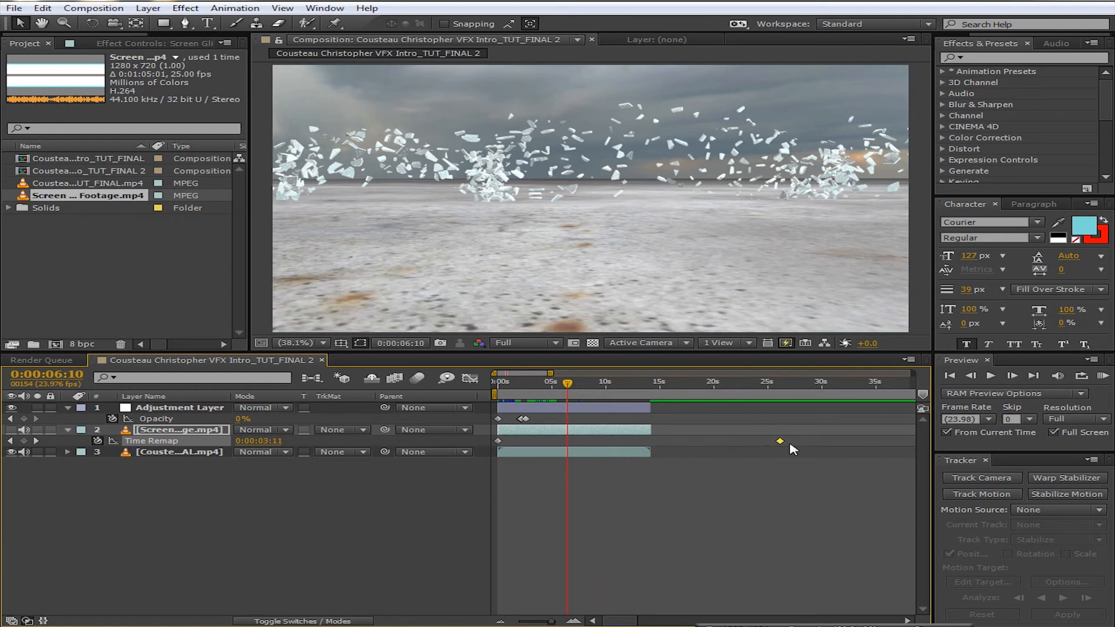